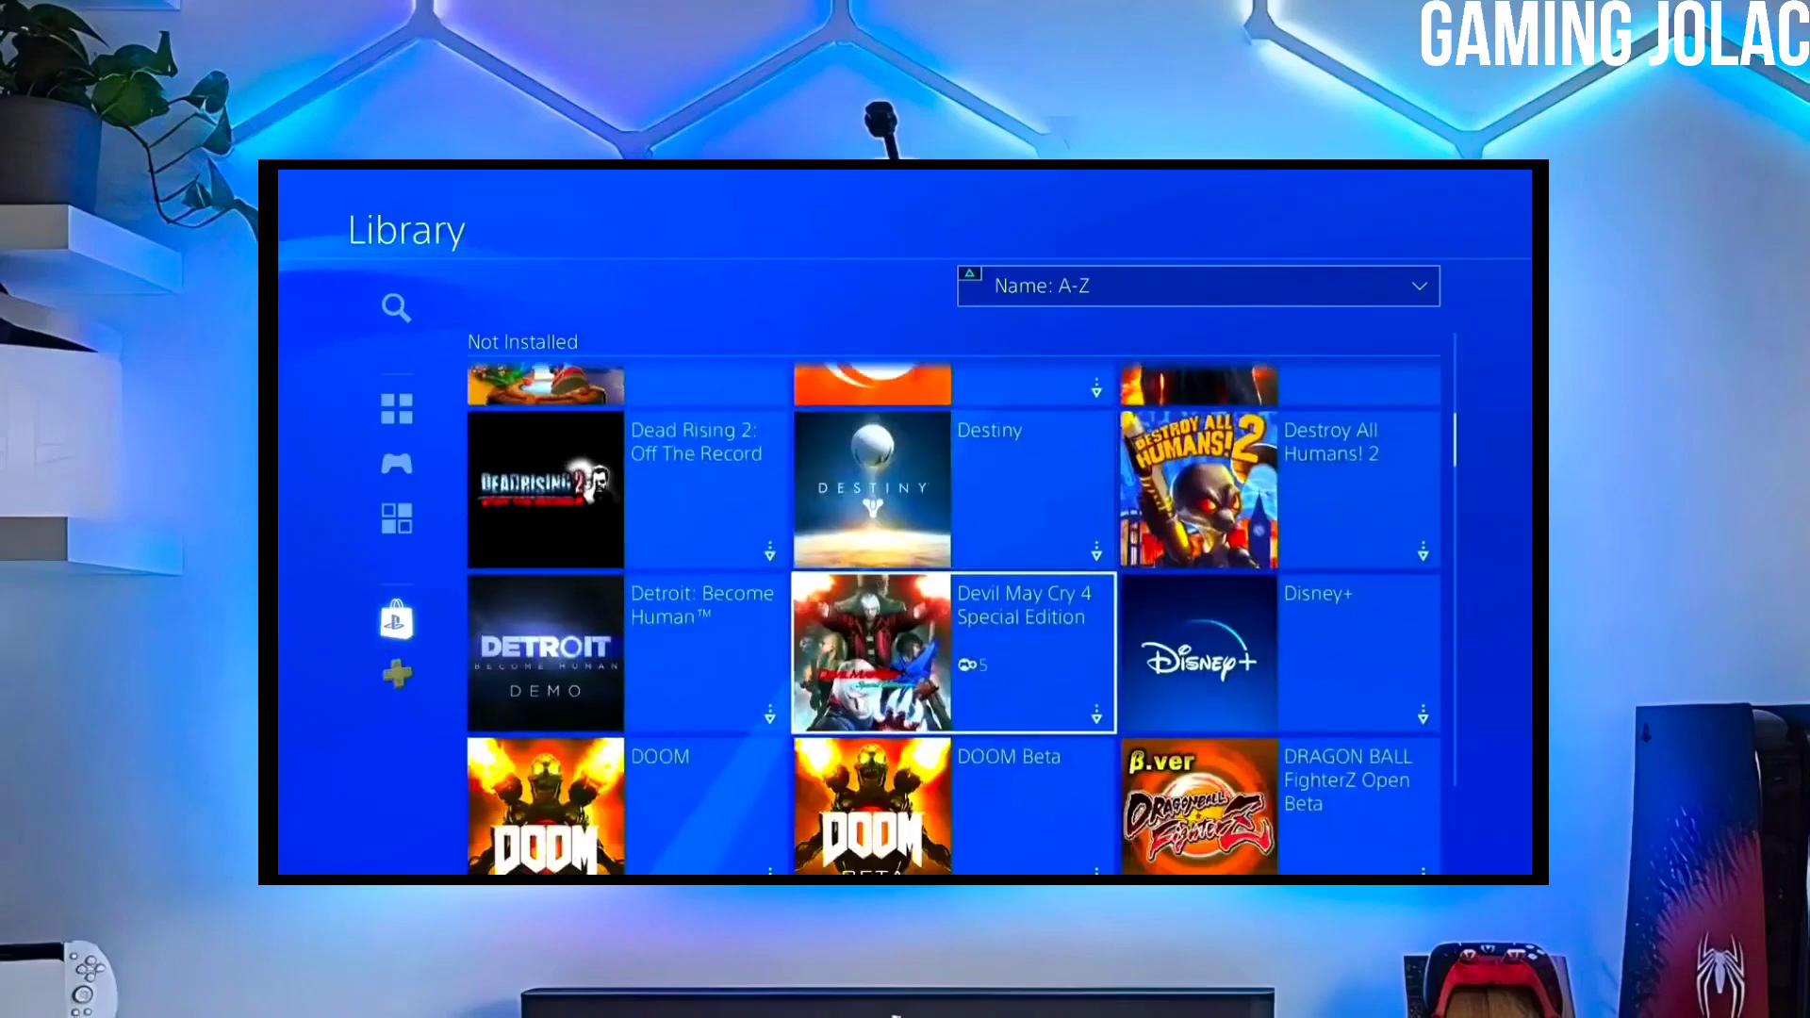
{"action": "scroll", "scroll_direction": "down", "scroll_amount": 3}
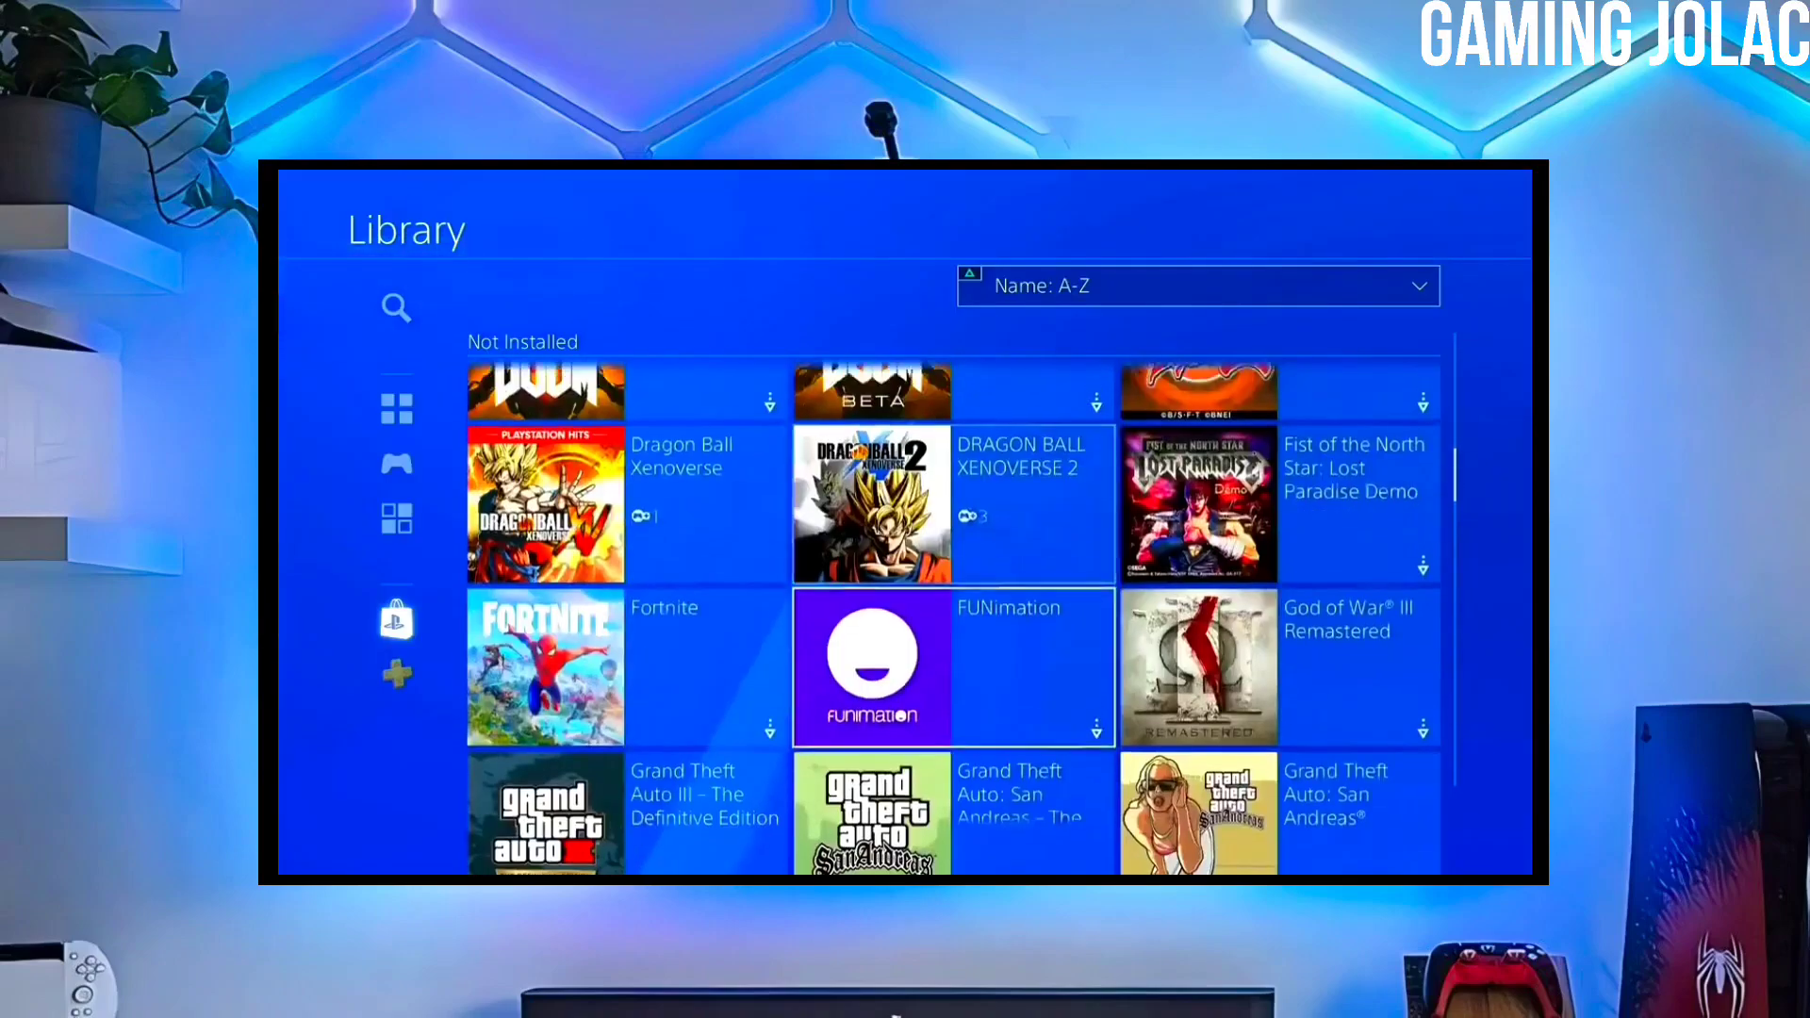
{"action": "scroll", "scroll_direction": "down", "scroll_amount": 3}
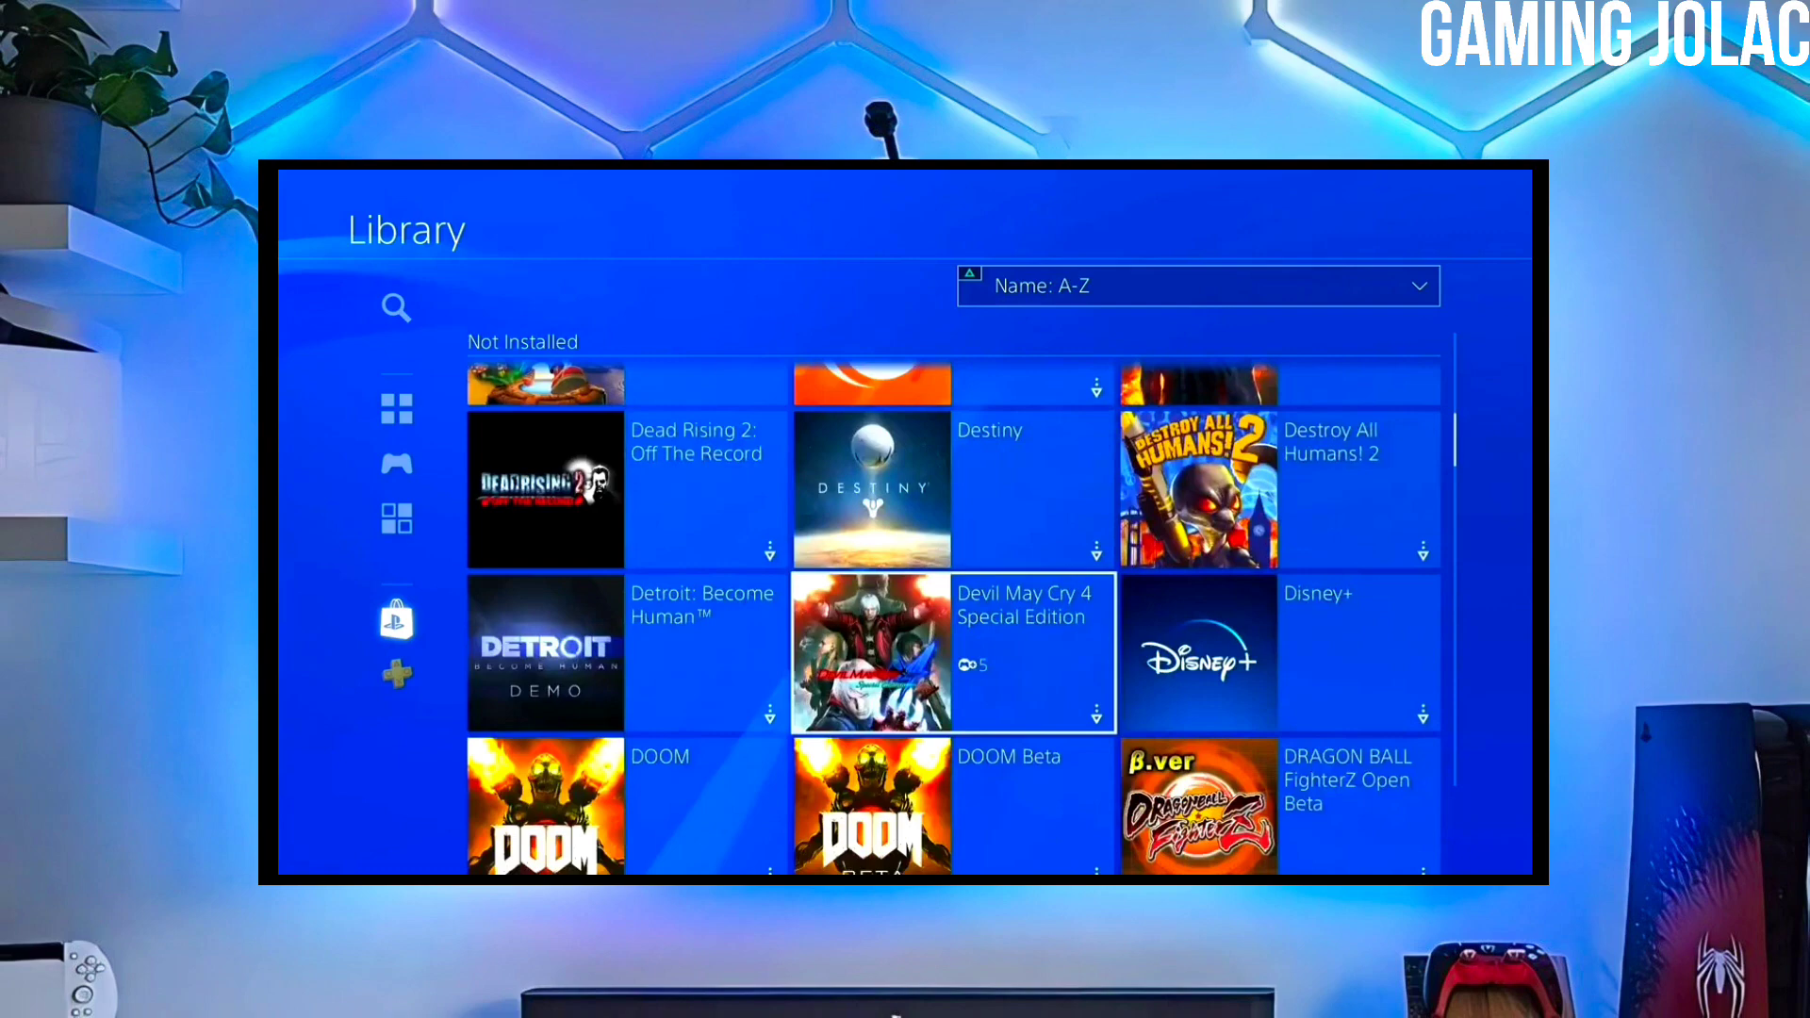
{"action": "scroll", "scroll_direction": "down", "scroll_amount": 3}
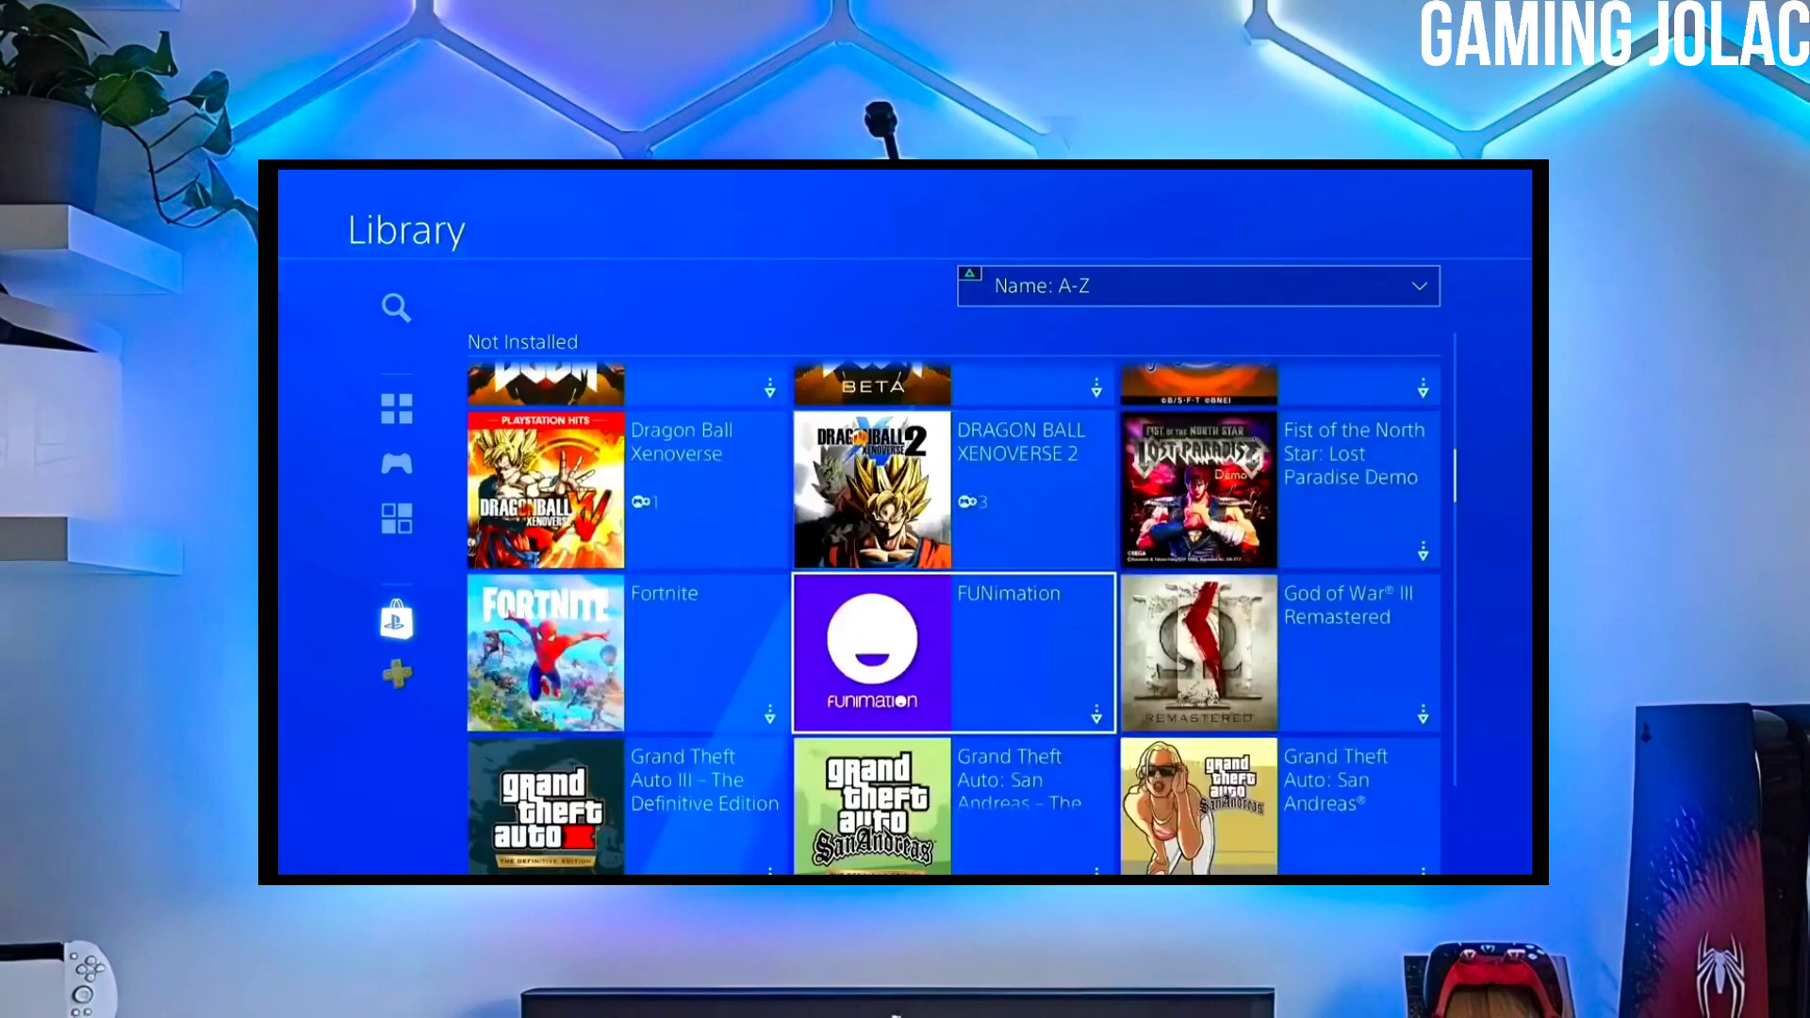
{"action": "scroll", "scroll_direction": "down", "scroll_amount": 3}
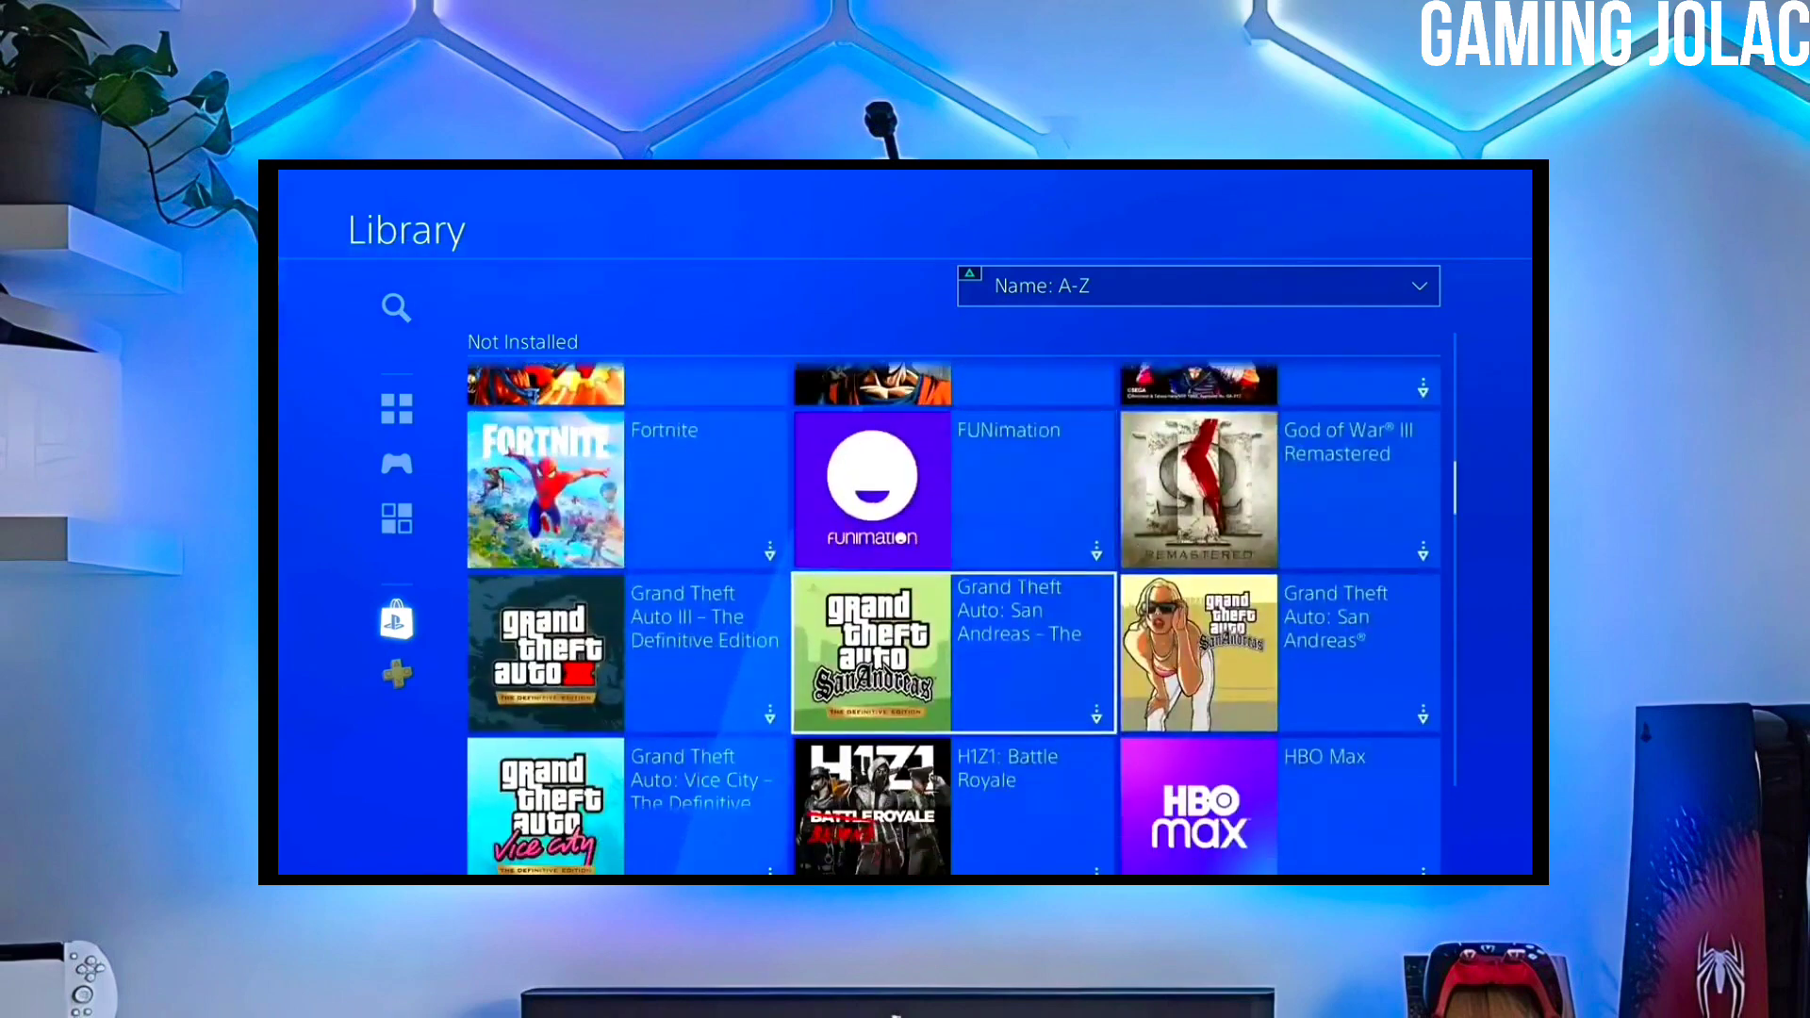
{"action": "left_click", "coordinate": [395, 620]}
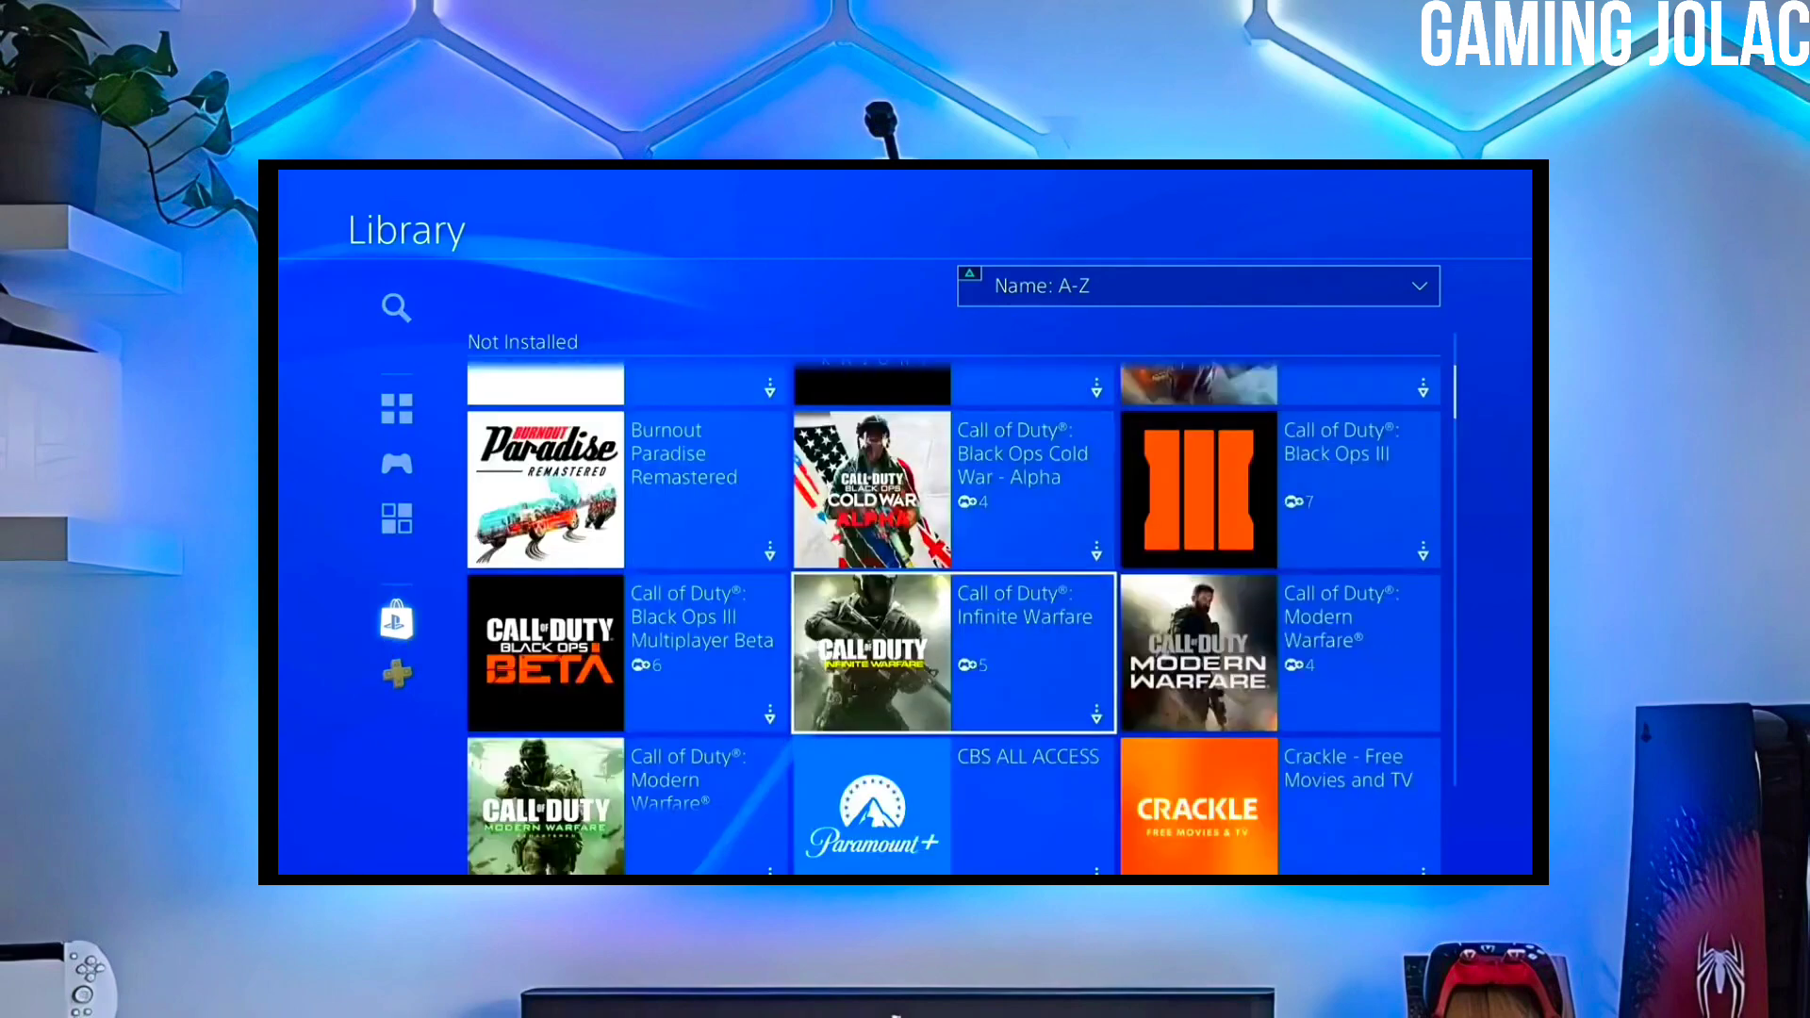
{"action": "scroll", "scroll_direction": "down", "scroll_amount": 3}
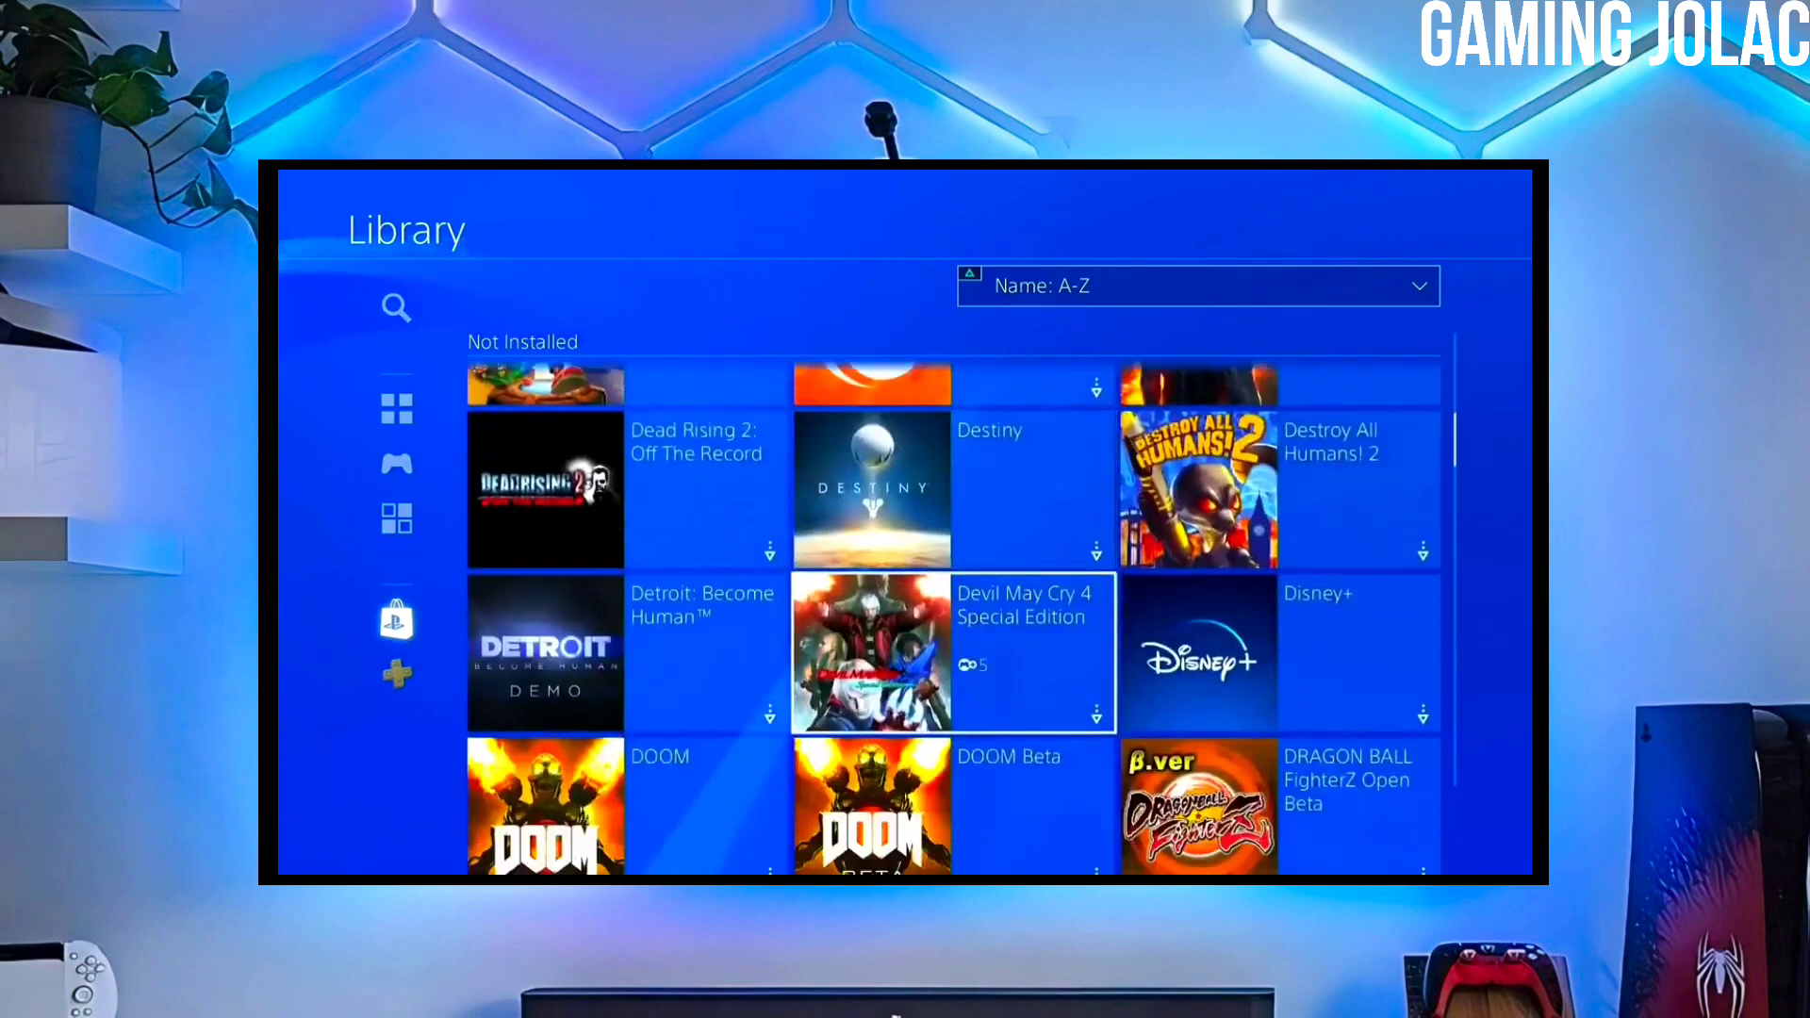
{"action": "scroll", "scroll_direction": "down", "scroll_amount": 3}
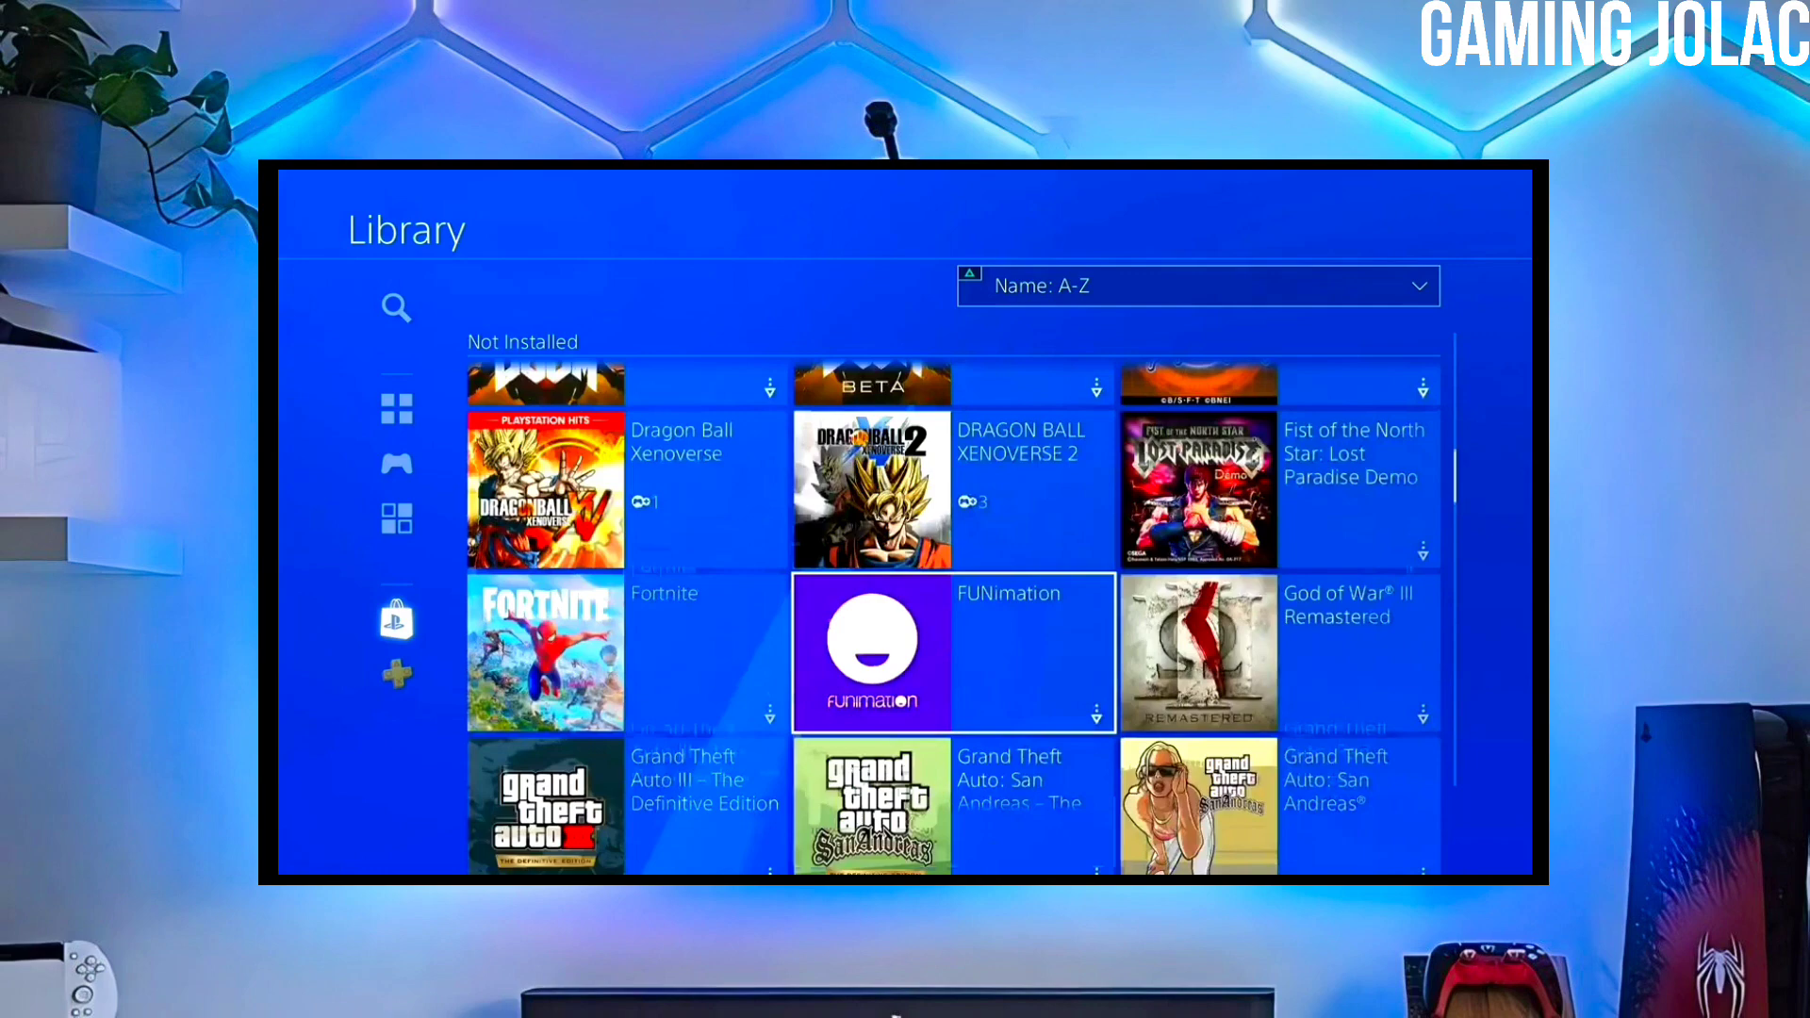
{"action": "scroll", "scroll_direction": "down", "scroll_amount": 3}
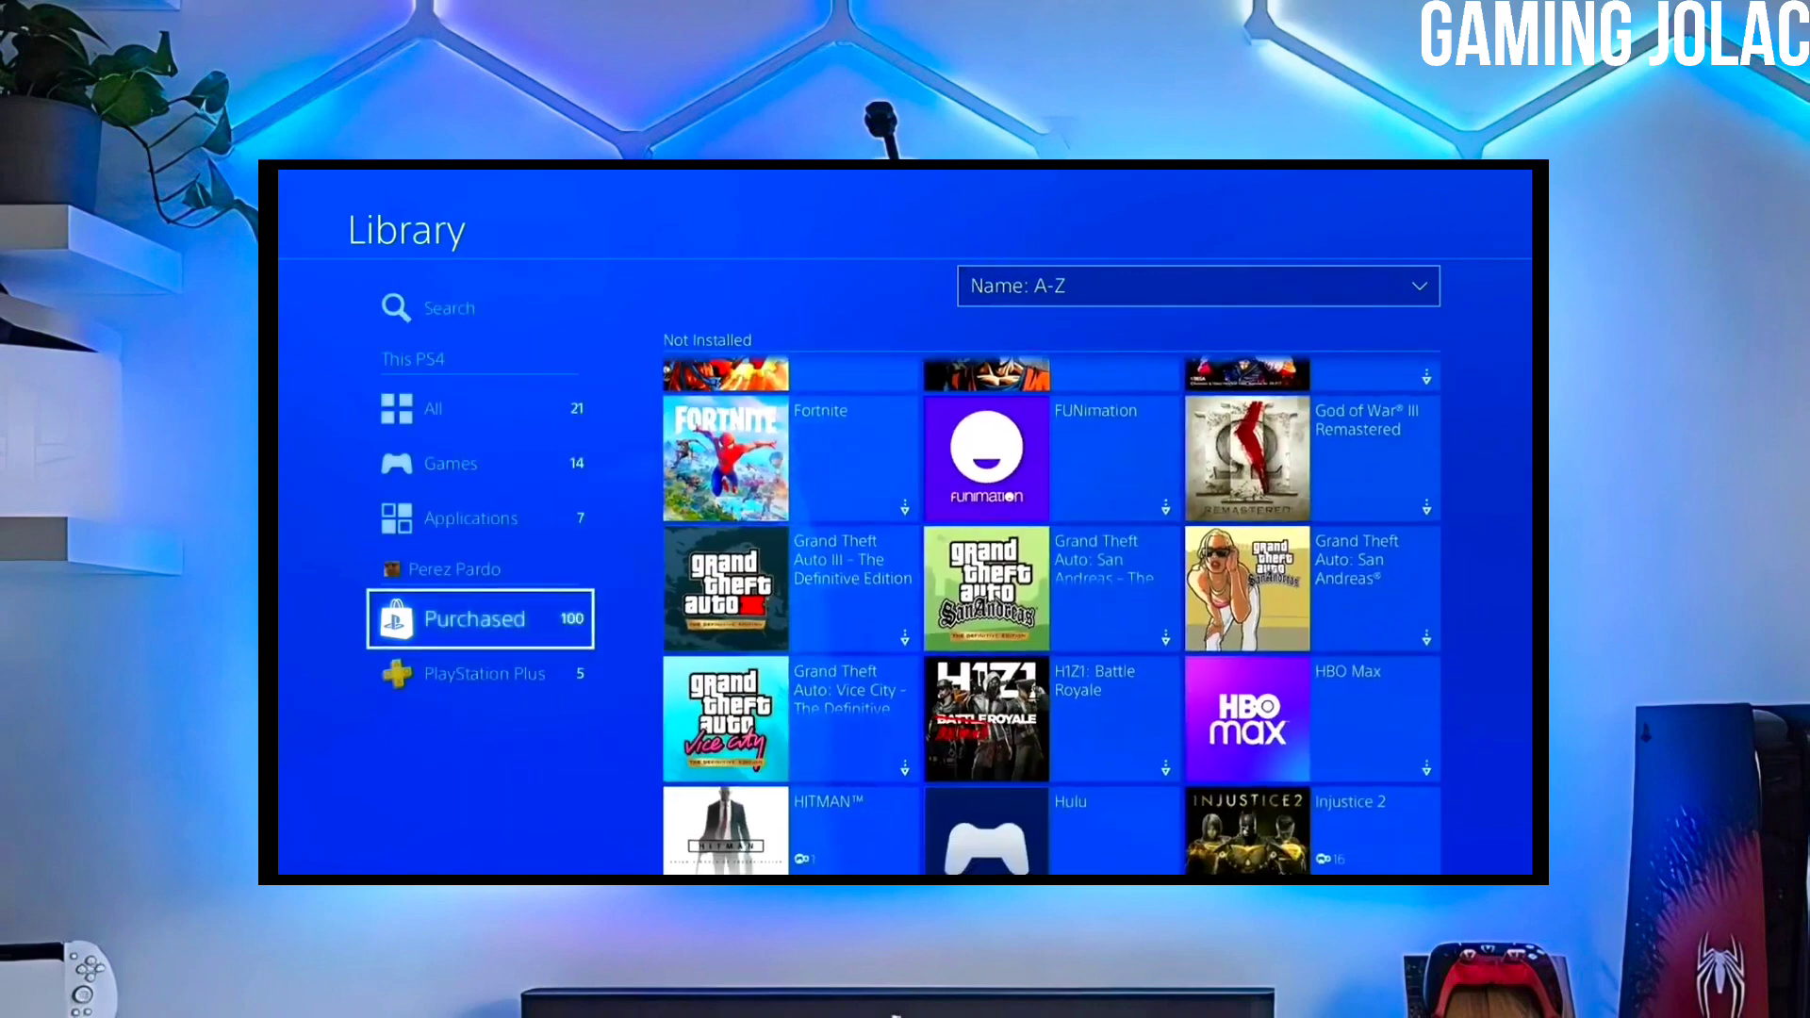
{"action": "scroll", "scroll_direction": "up", "scroll_amount": 3}
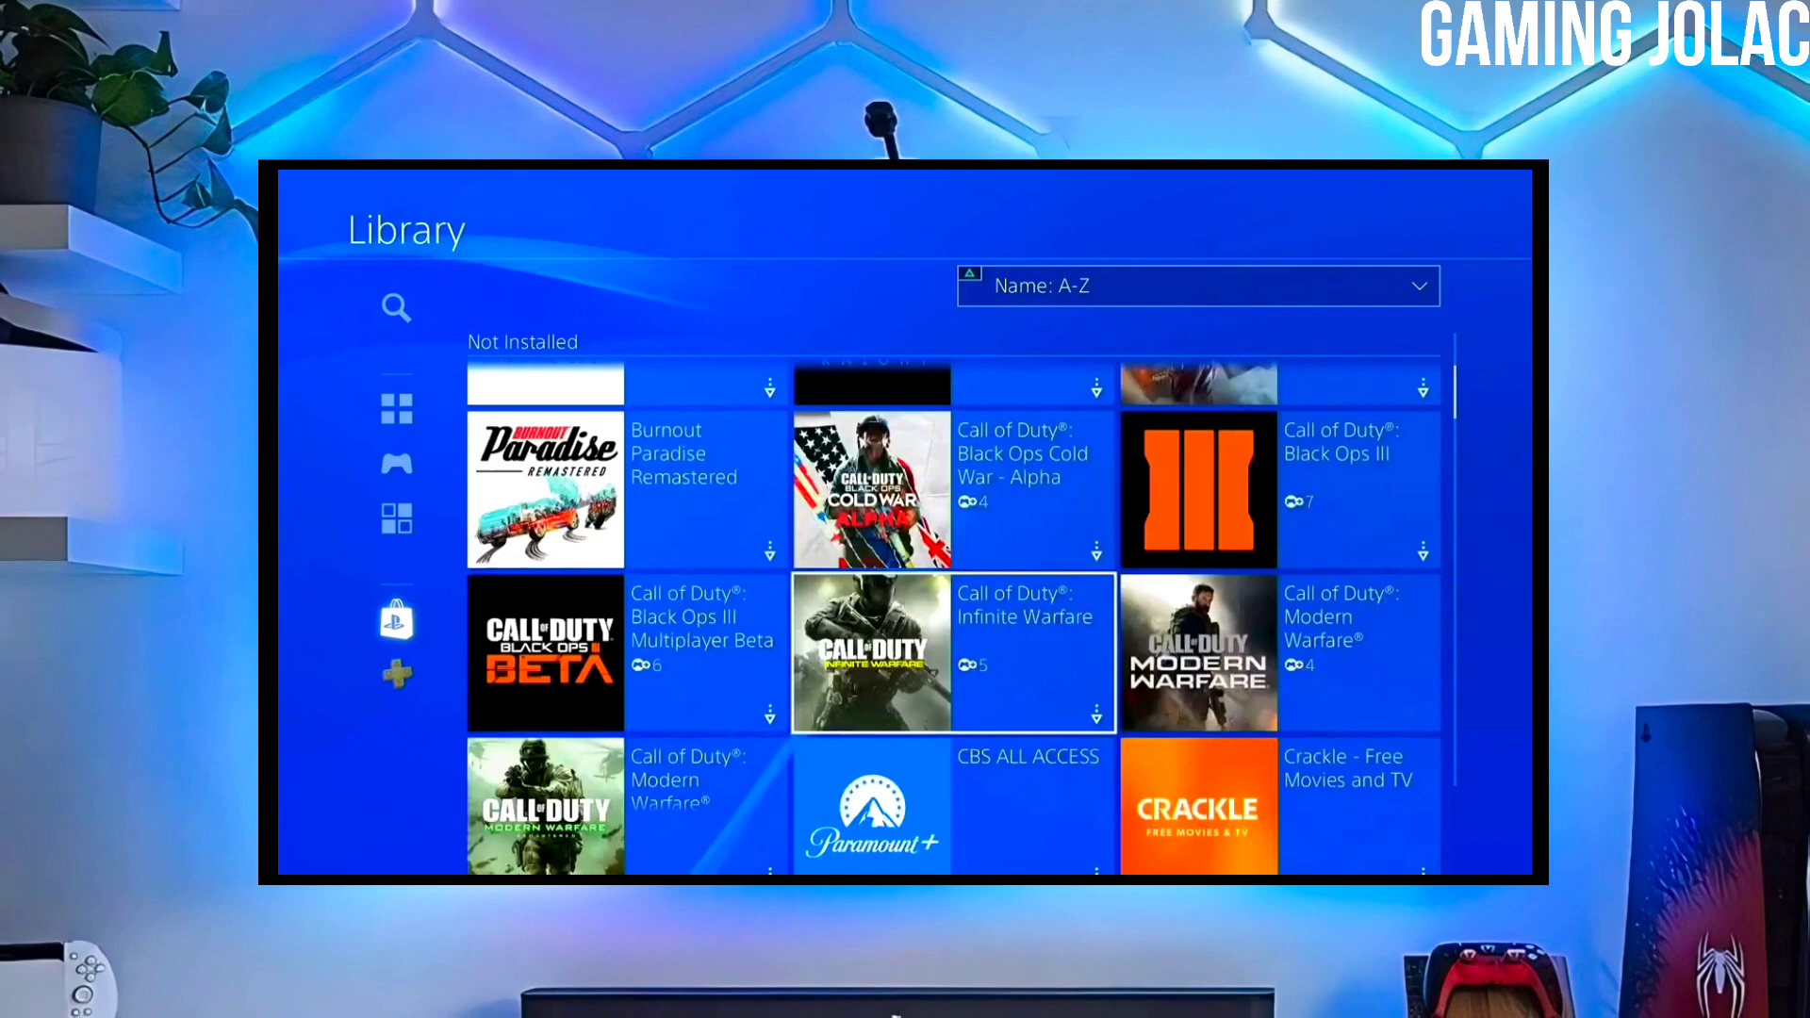
{"action": "scroll", "scroll_direction": "down", "scroll_amount": 3}
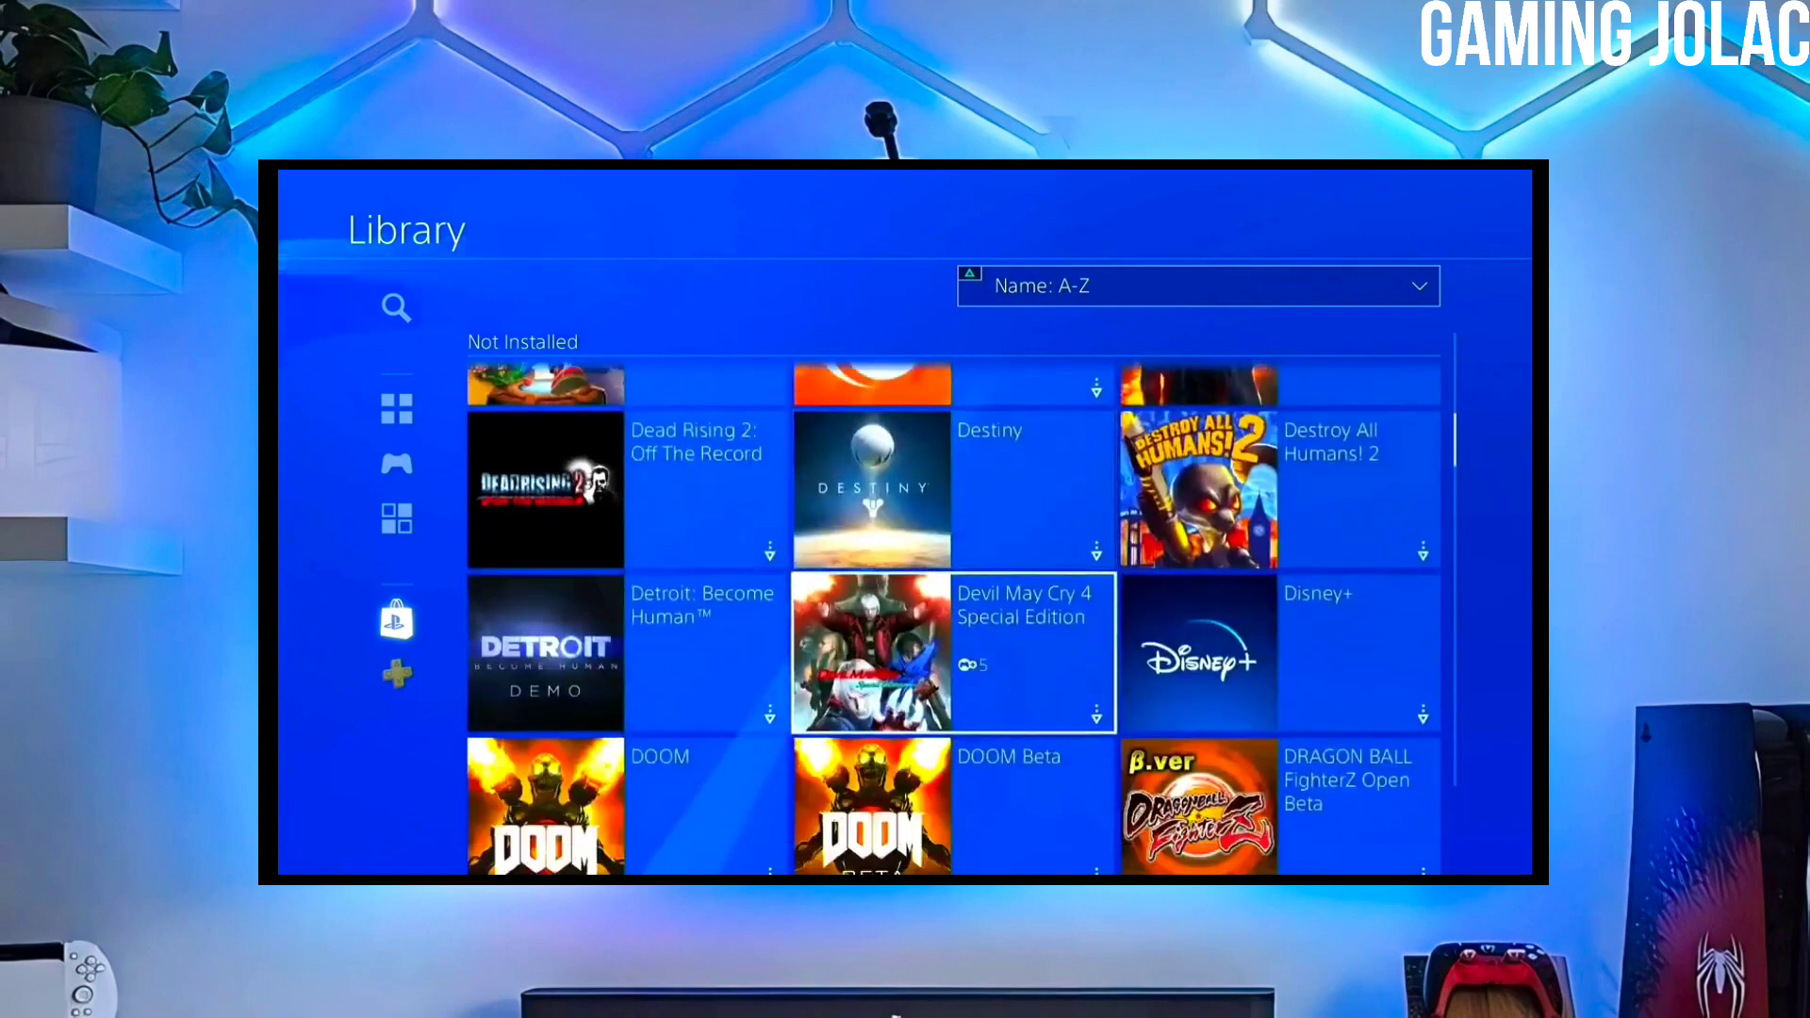
{"action": "scroll", "scroll_direction": "down", "scroll_amount": 3}
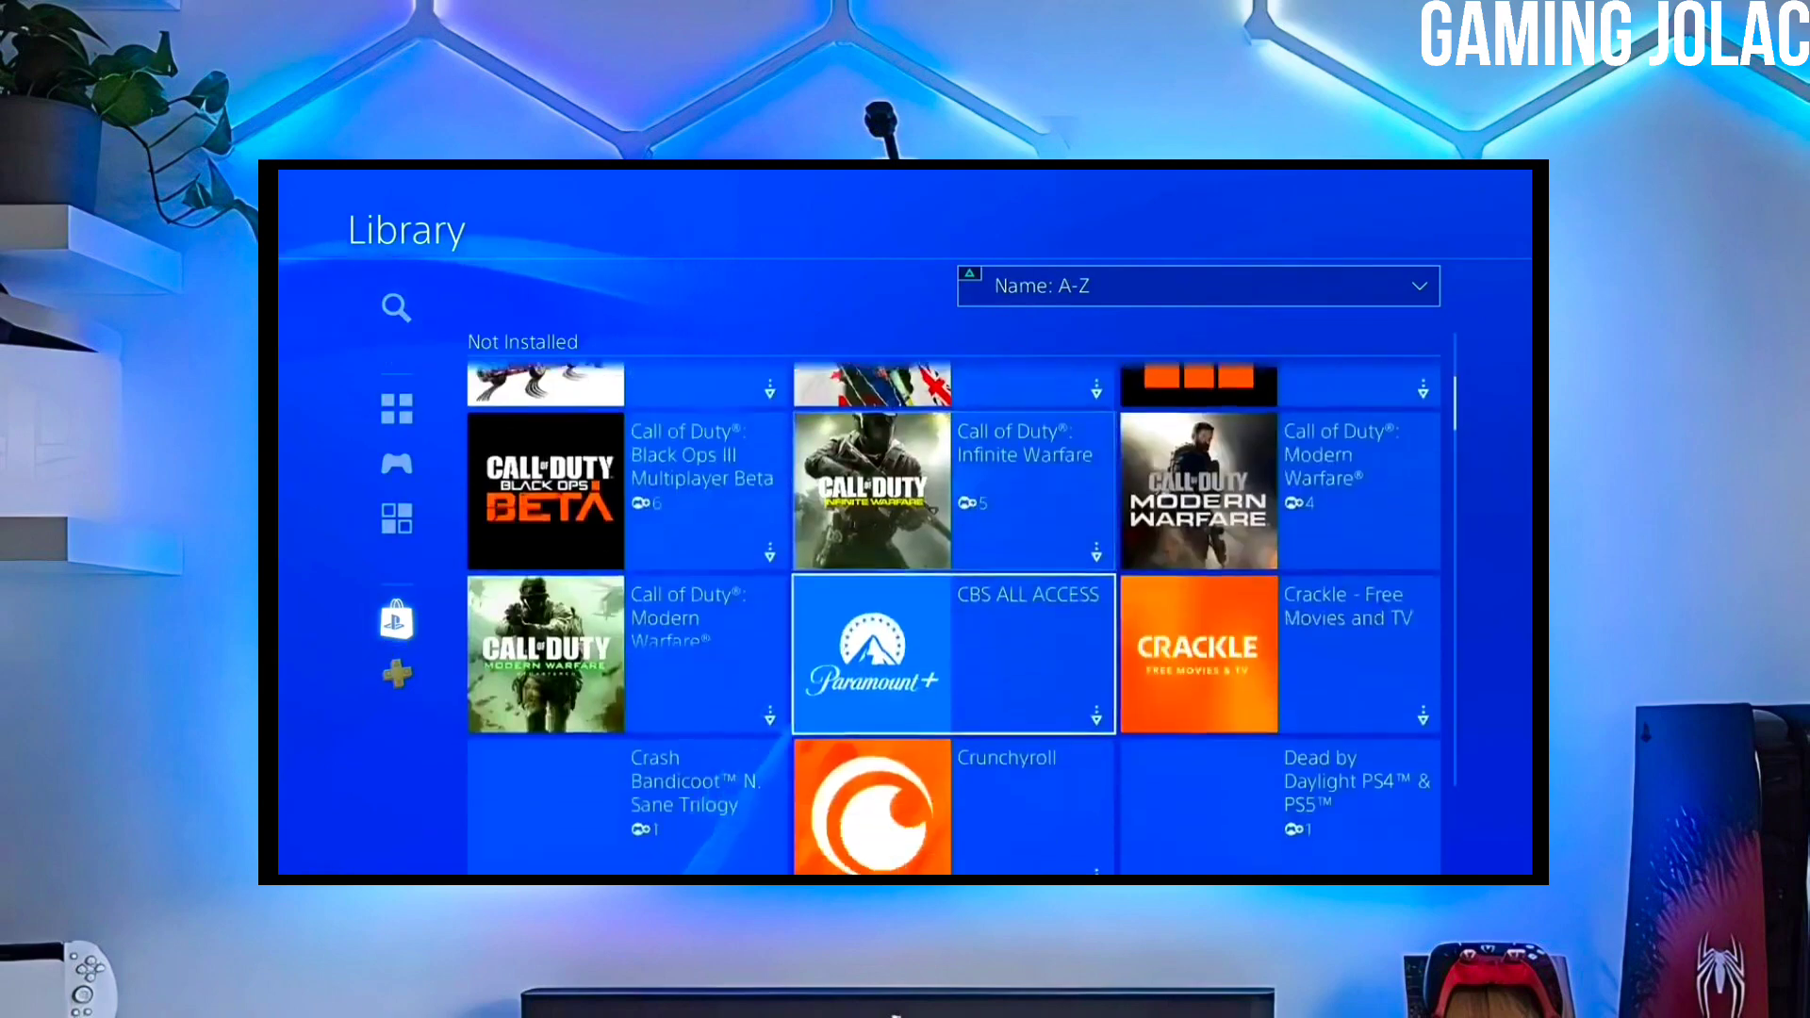
{"action": "scroll", "scroll_direction": "down", "scroll_amount": 3}
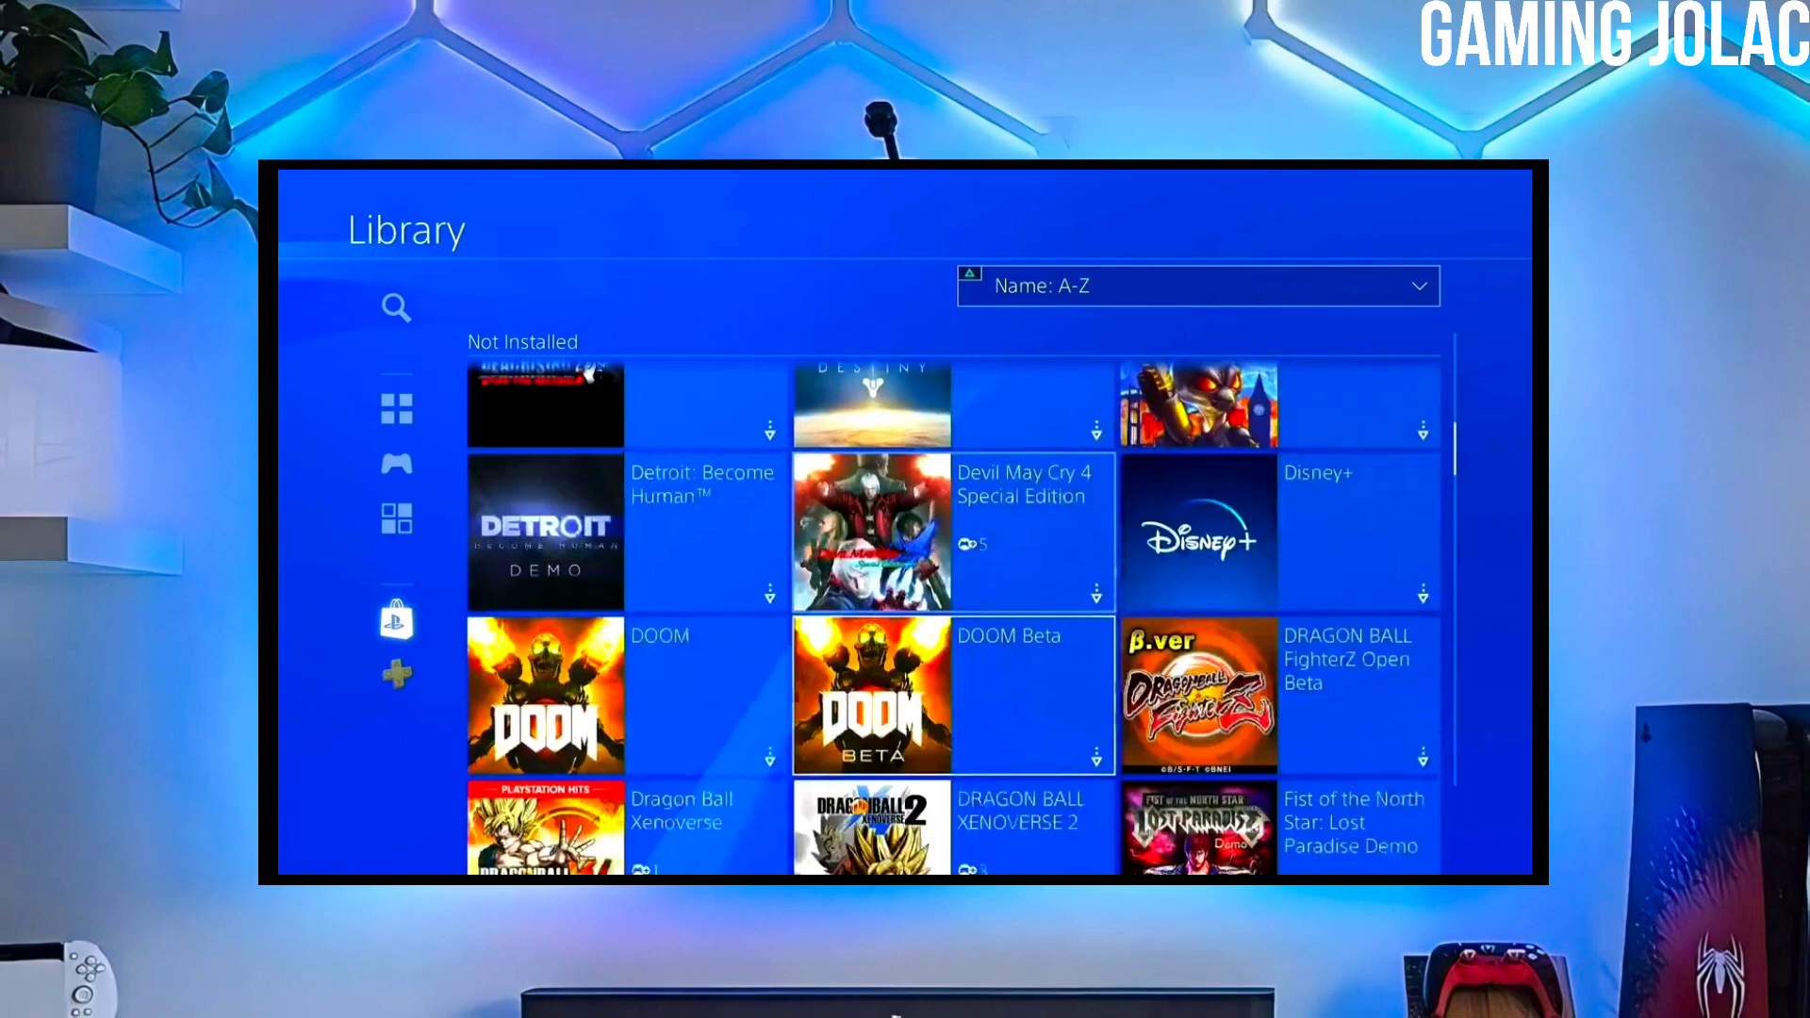
{"action": "scroll", "scroll_direction": "down", "scroll_amount": 3}
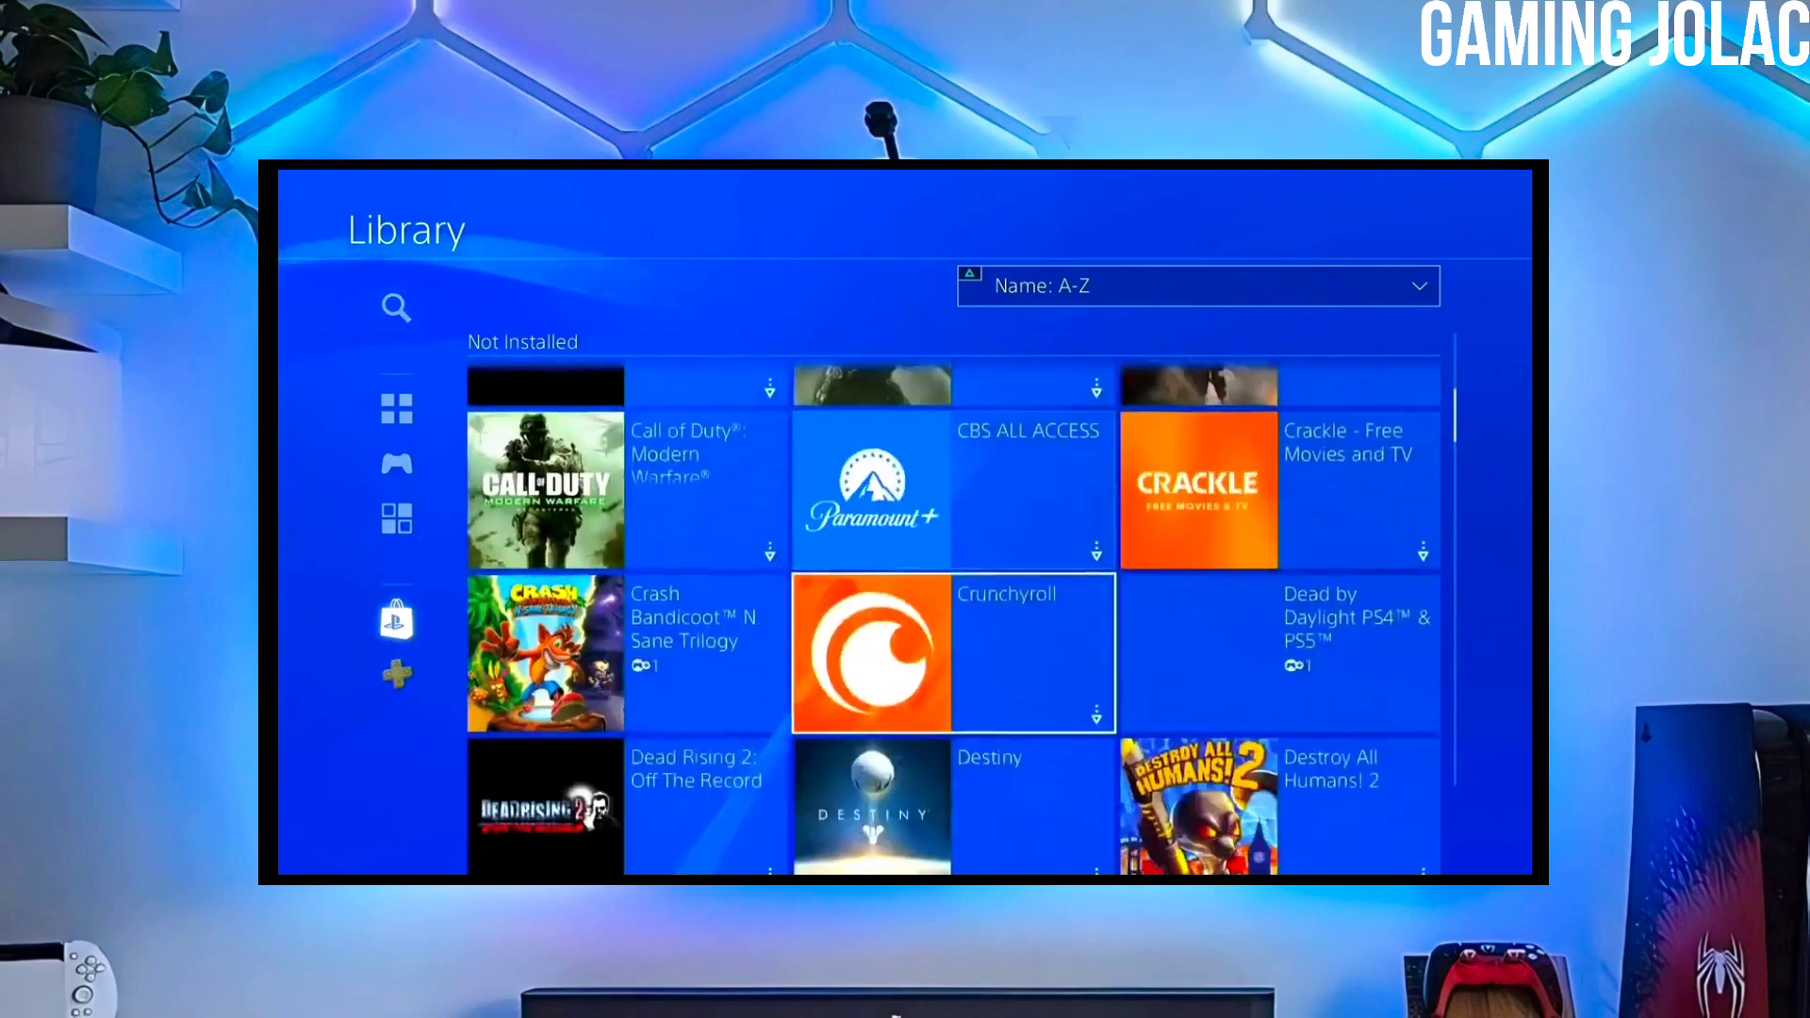
{"action": "scroll", "scroll_direction": "down", "scroll_amount": 3}
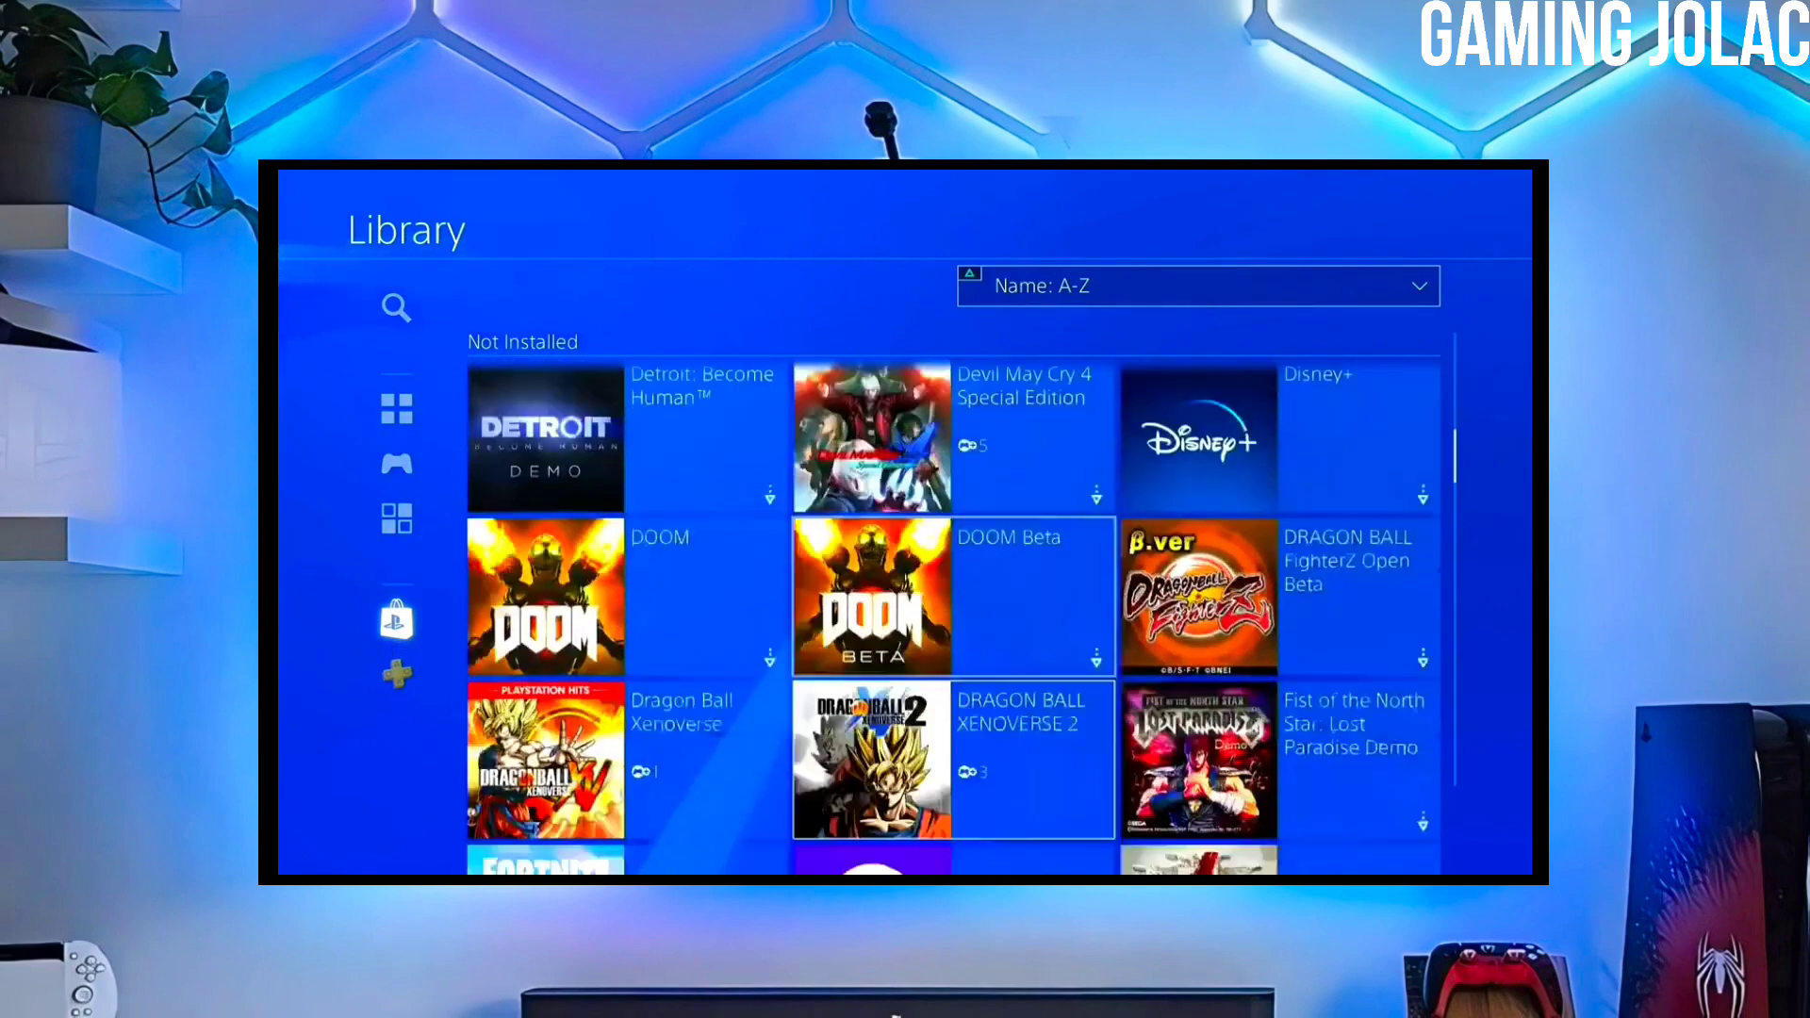
{"action": "scroll", "scroll_direction": "down", "scroll_amount": 3}
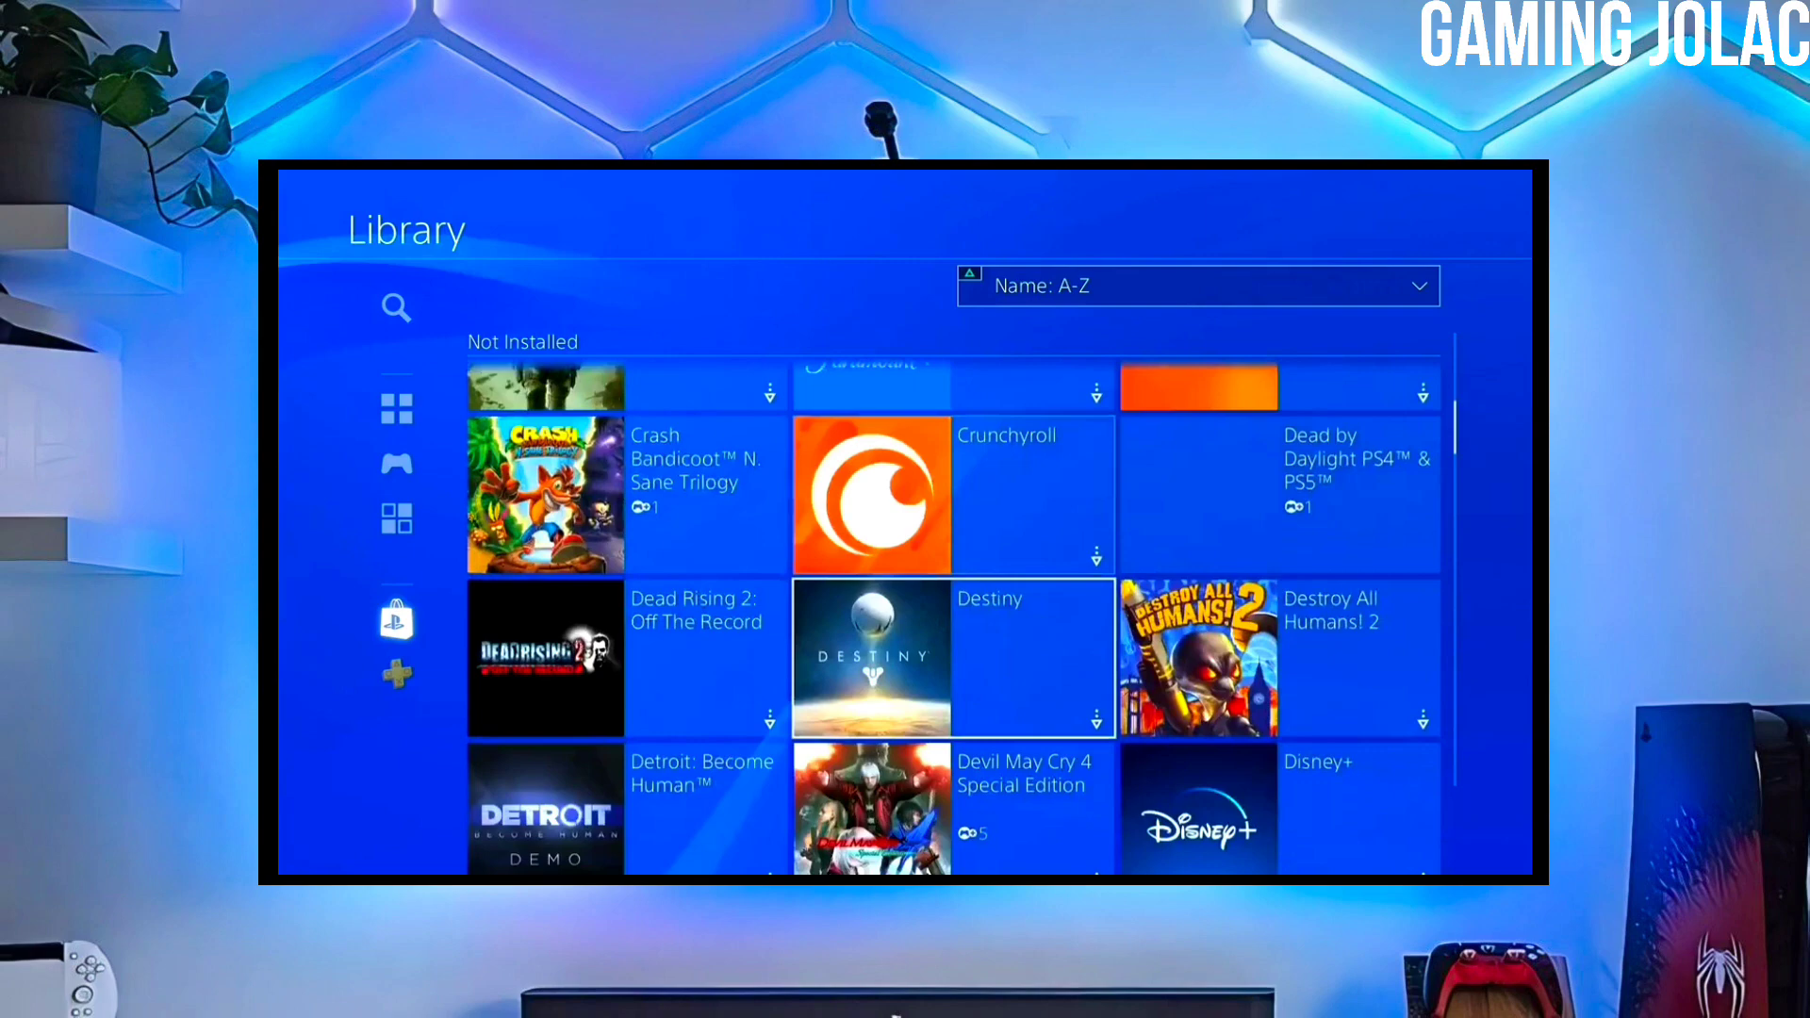
{"action": "scroll", "scroll_direction": "down", "scroll_amount": 3}
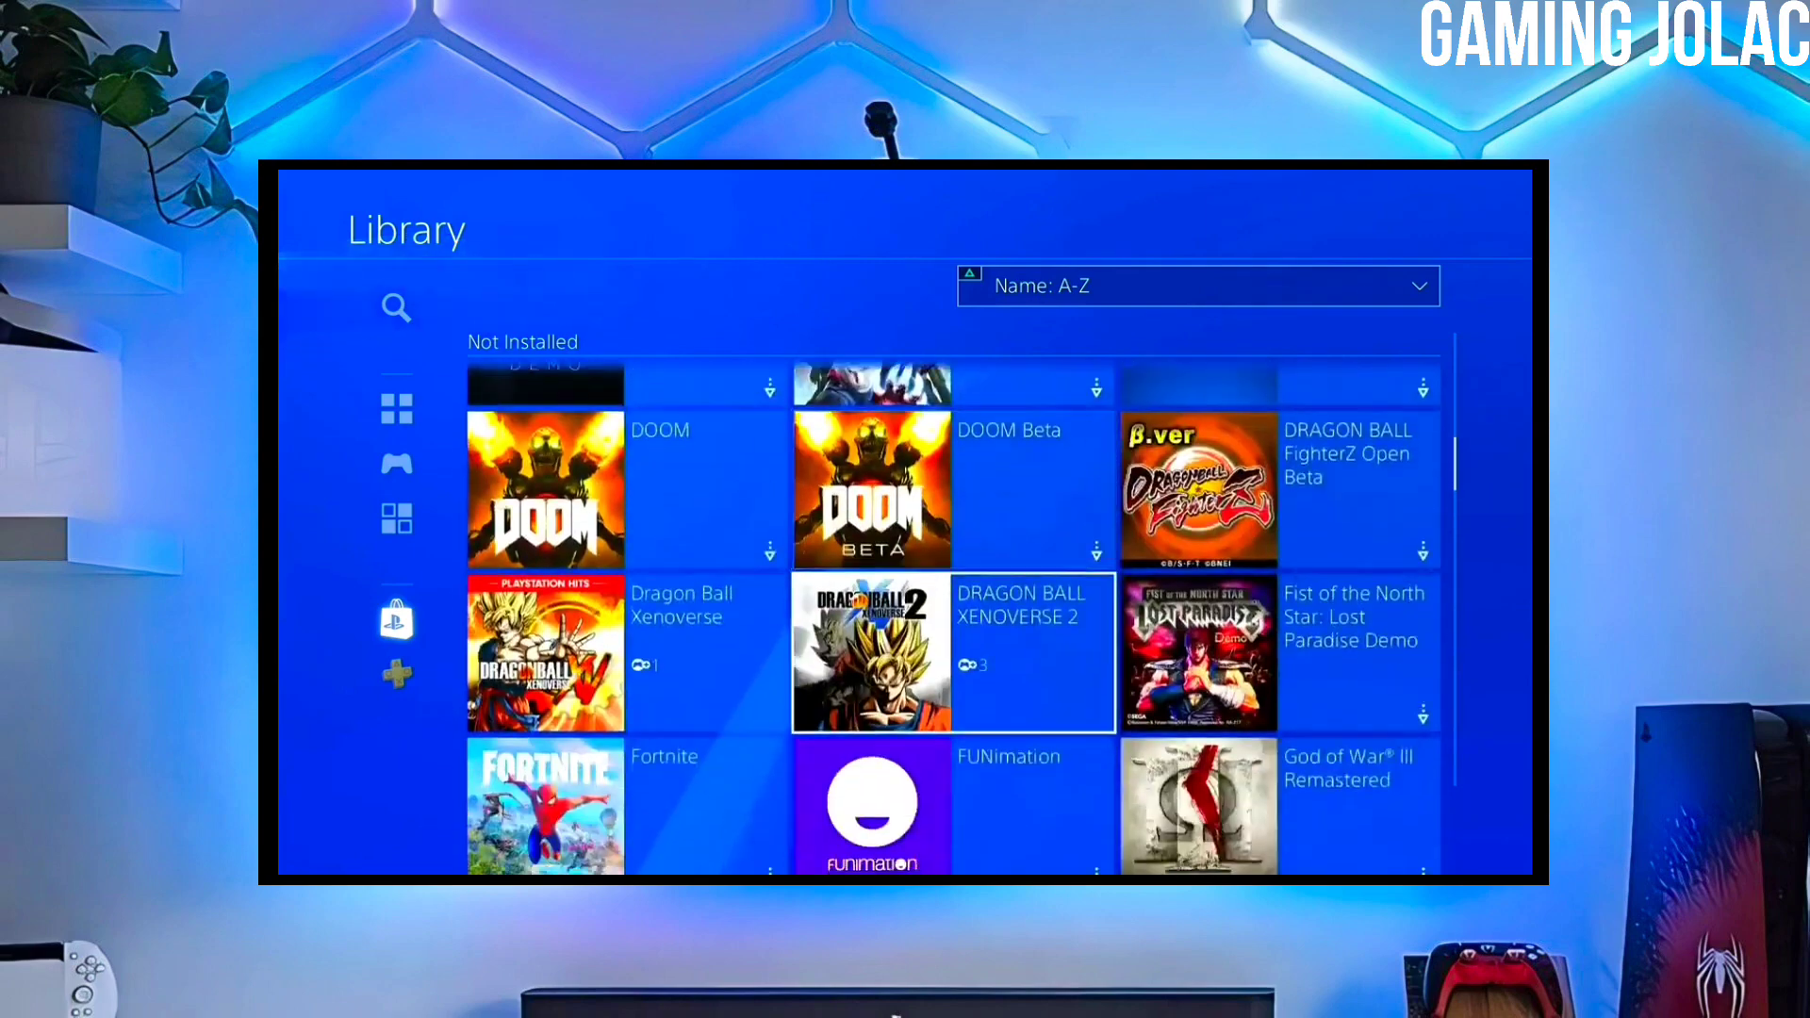
{"action": "scroll", "scroll_direction": "down", "scroll_amount": 3}
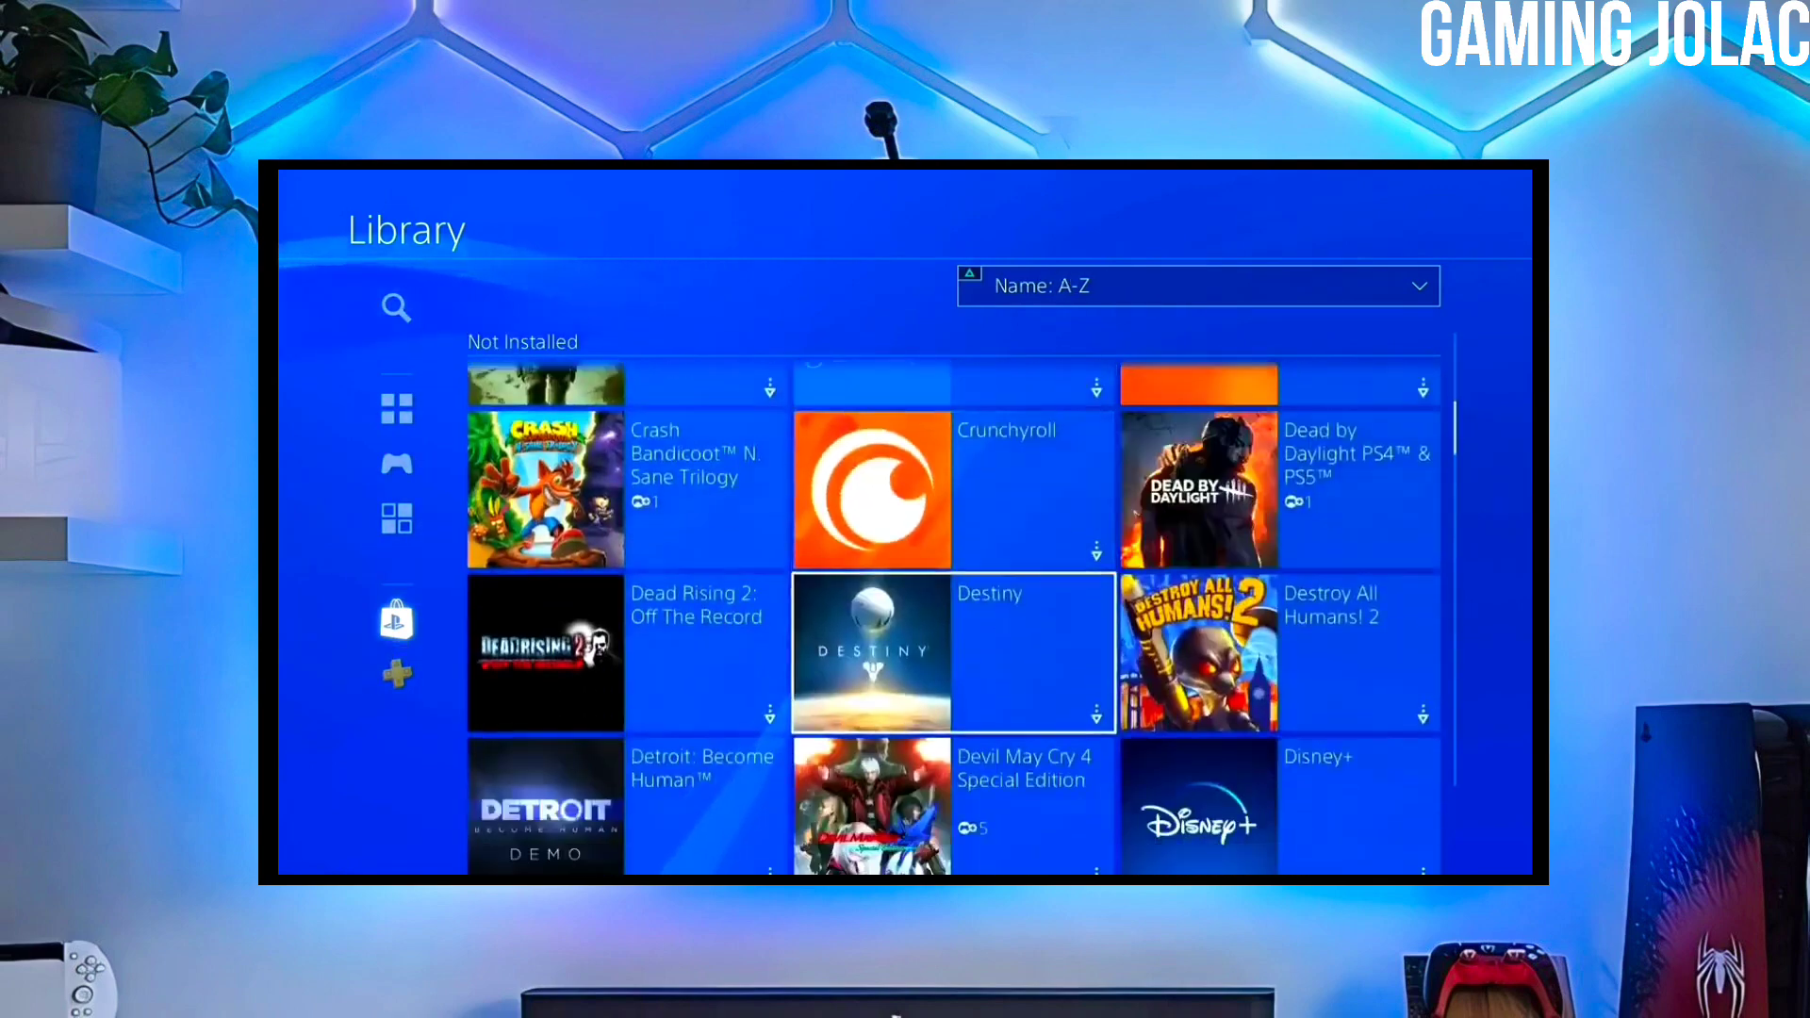
{"action": "scroll", "scroll_direction": "down", "scroll_amount": 3}
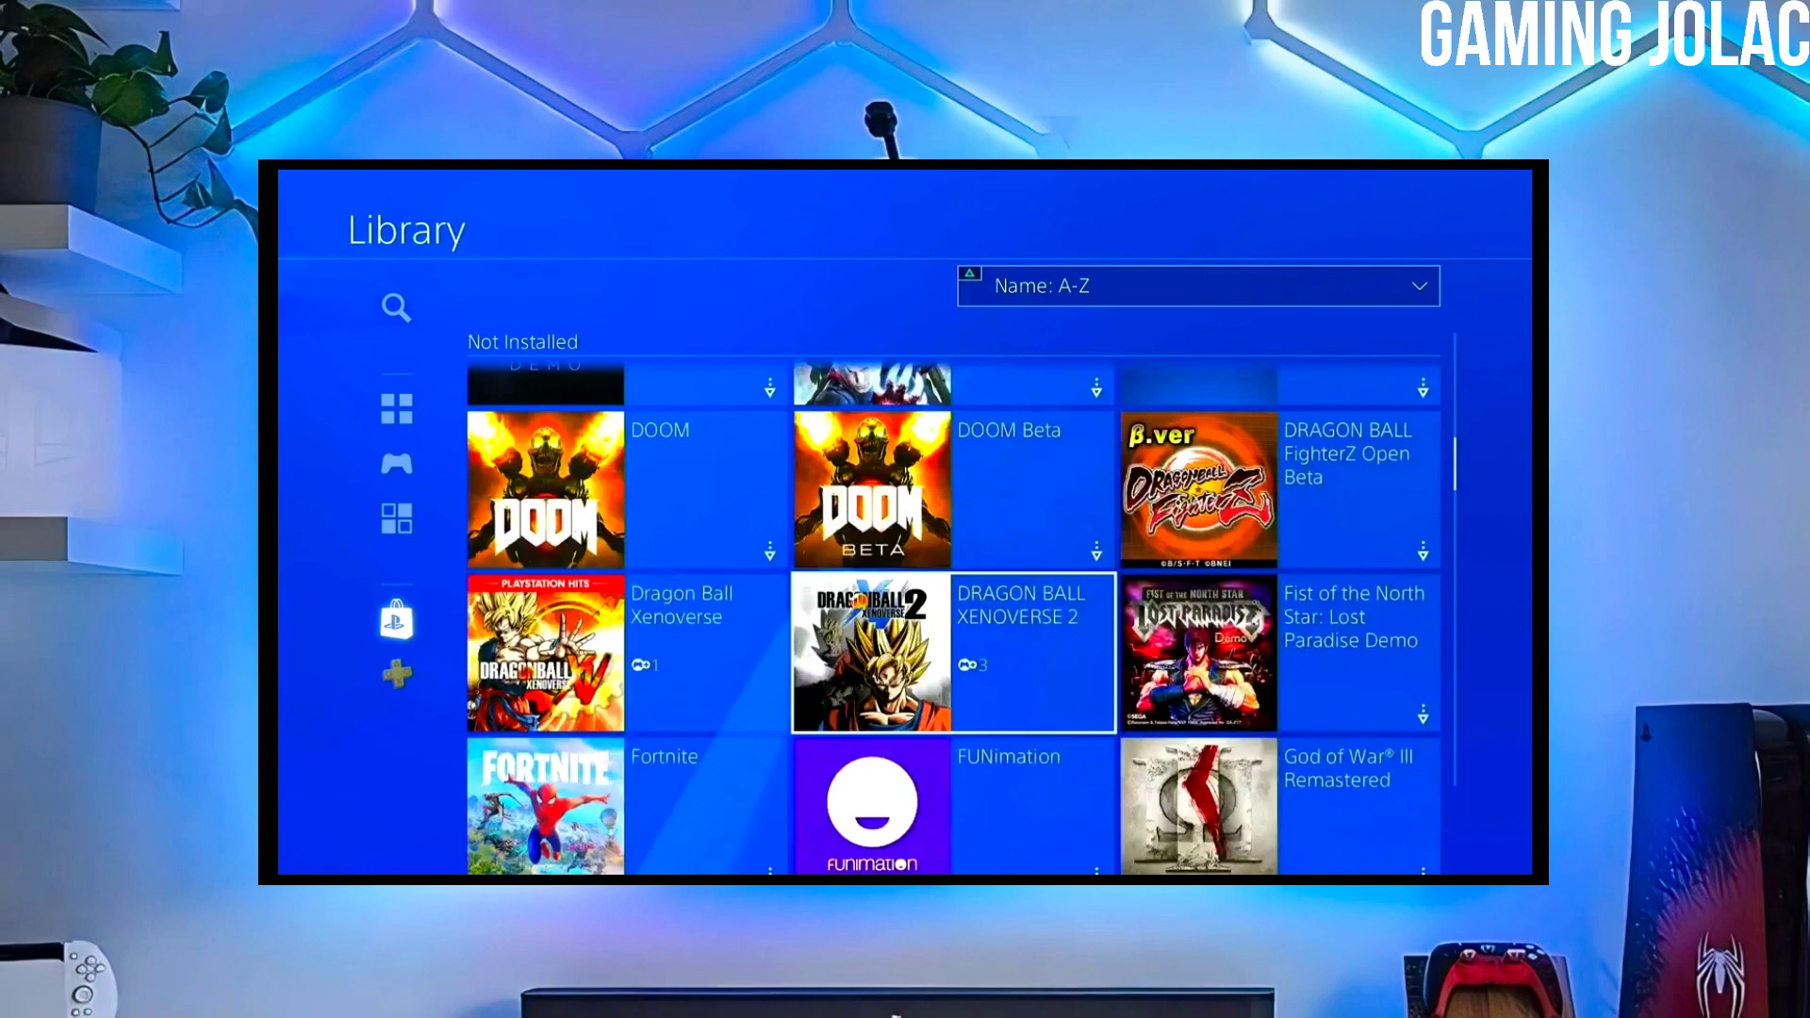
{"action": "scroll", "scroll_direction": "down", "scroll_amount": 3}
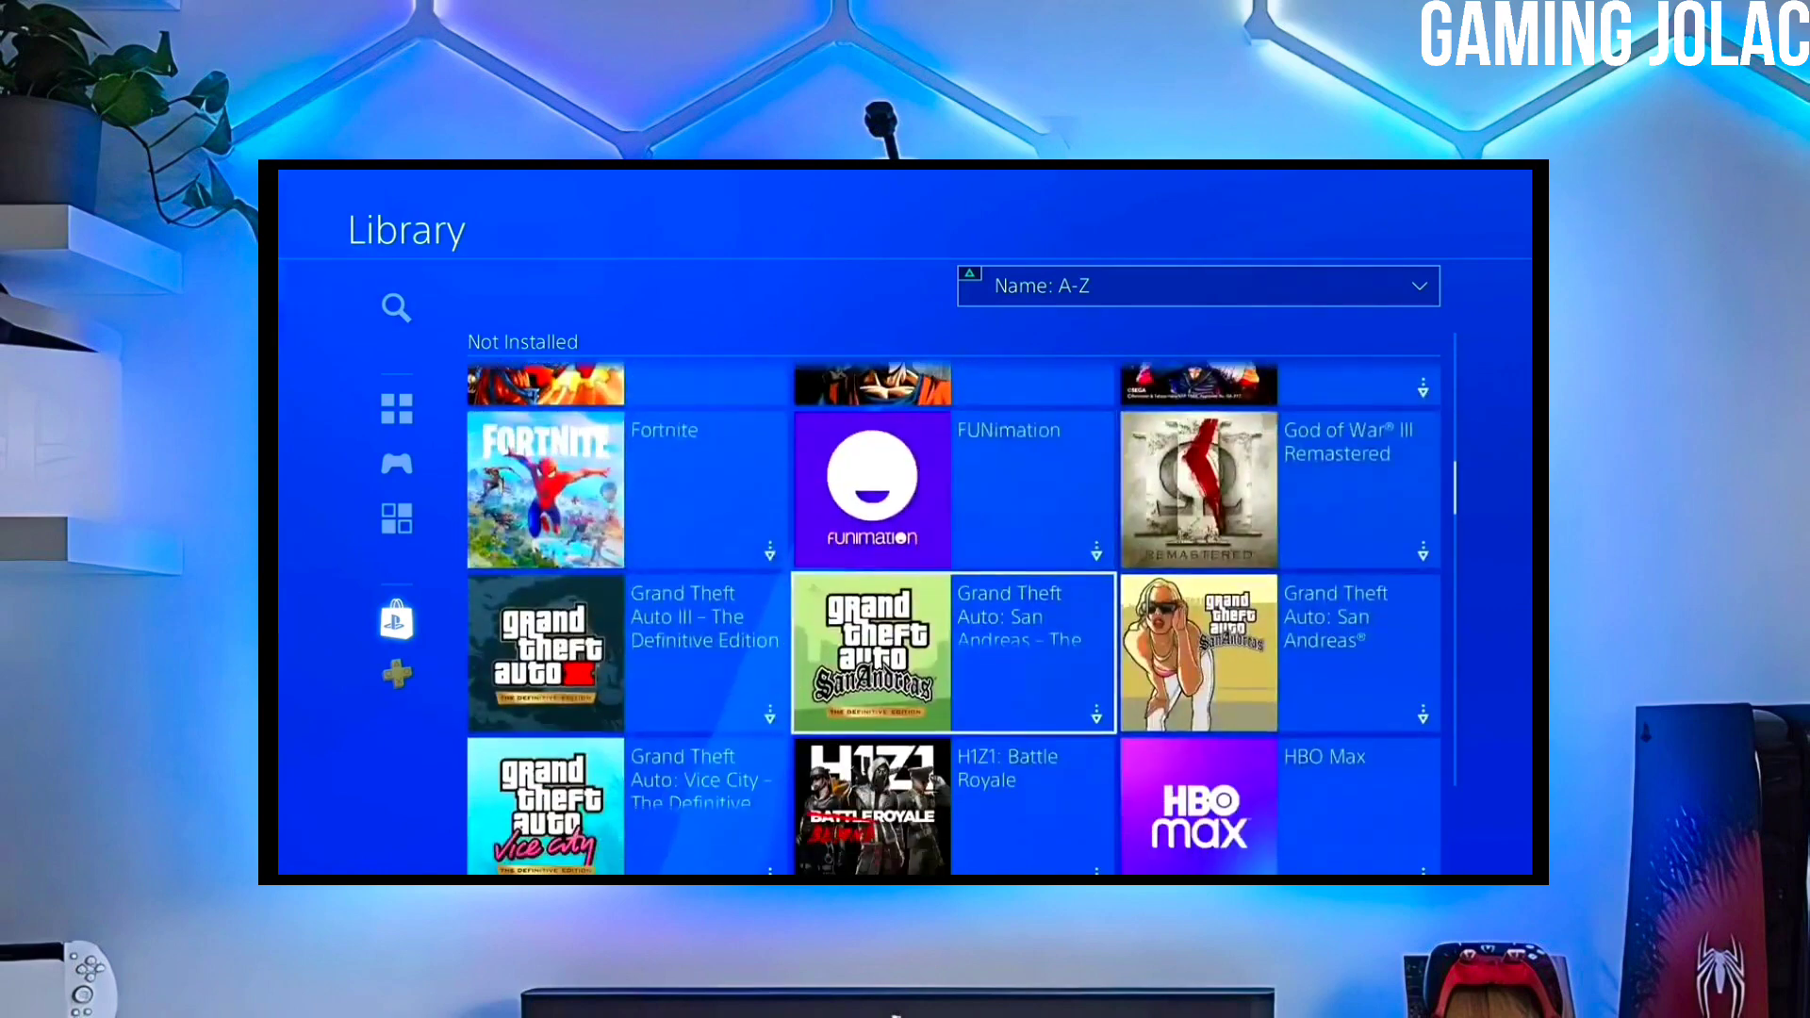
{"action": "left_click", "coordinate": [396, 621]}
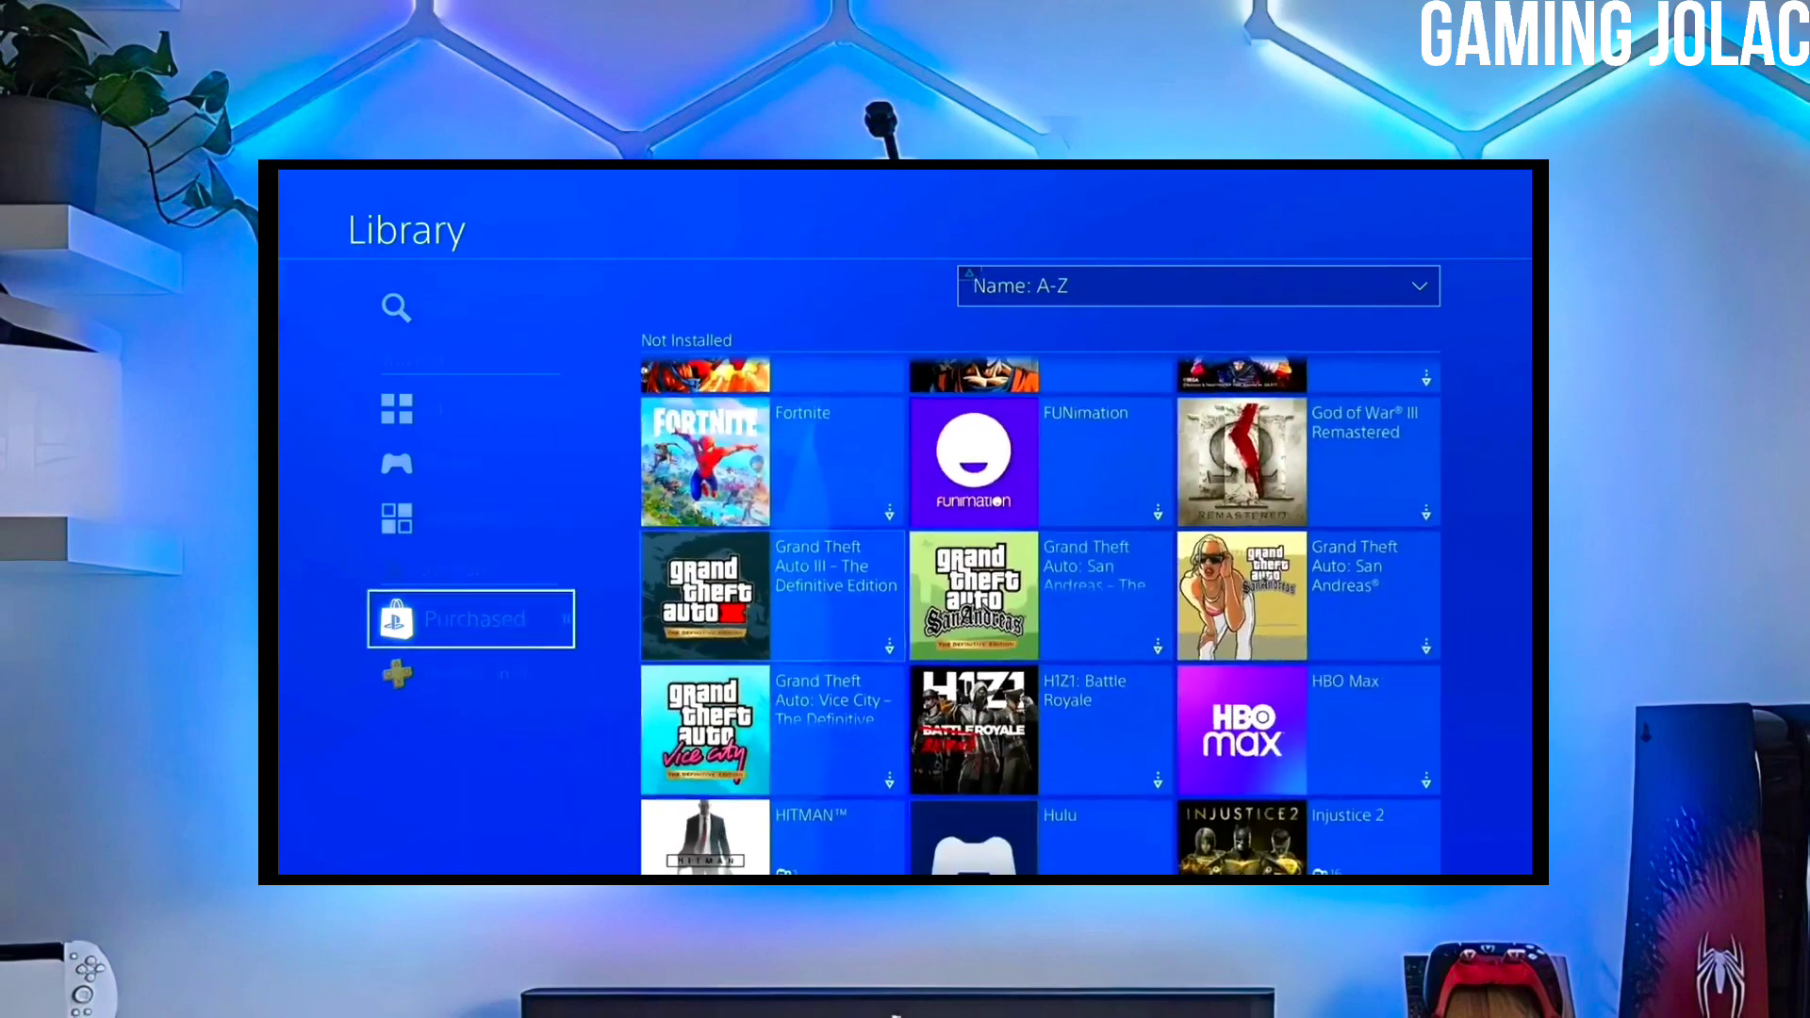